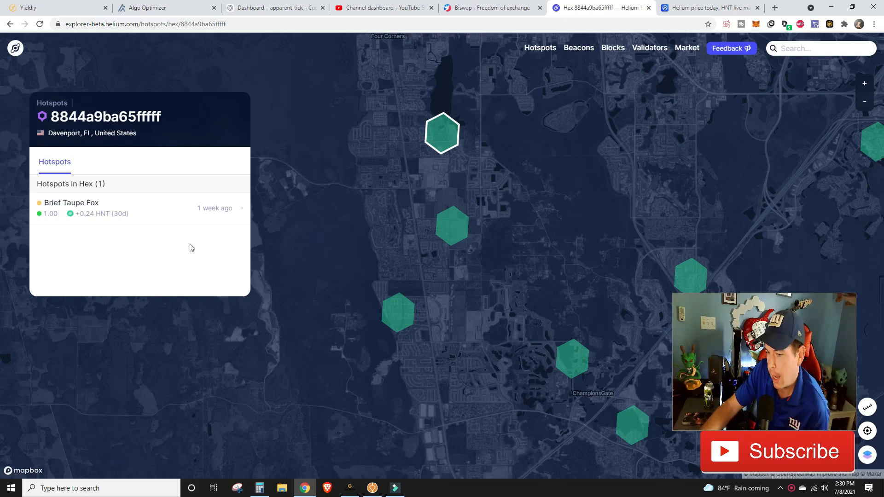
pyautogui.moveTo(134, 183)
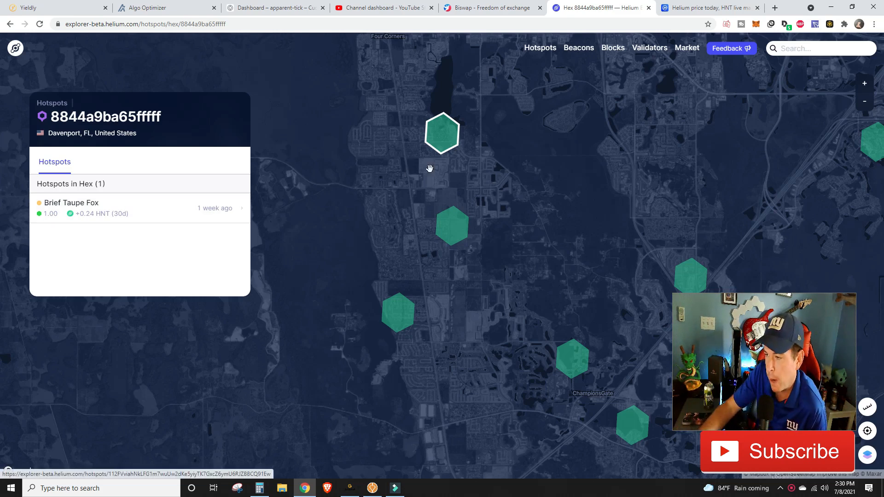
pyautogui.moveTo(144, 183)
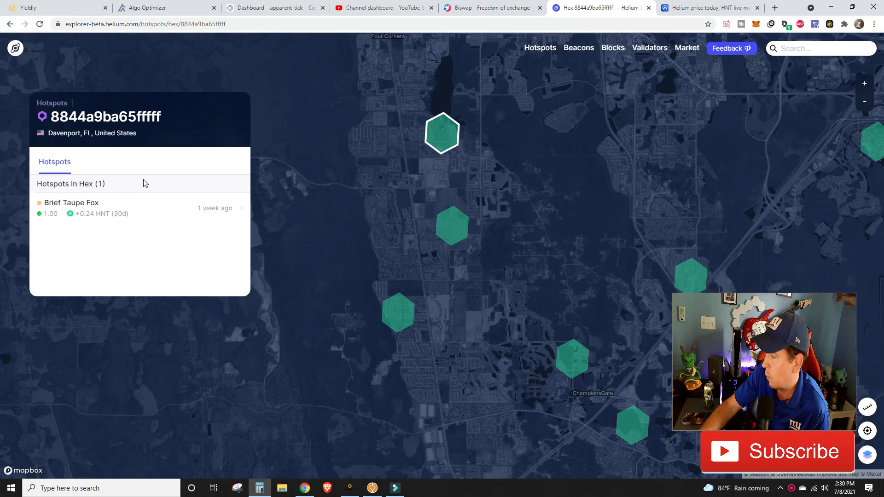
pyautogui.moveTo(547, 186)
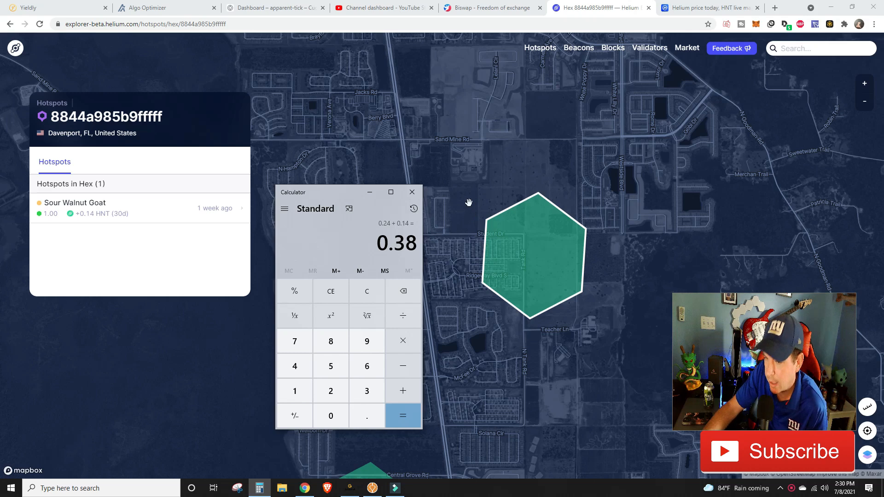
pyautogui.moveTo(632, 61)
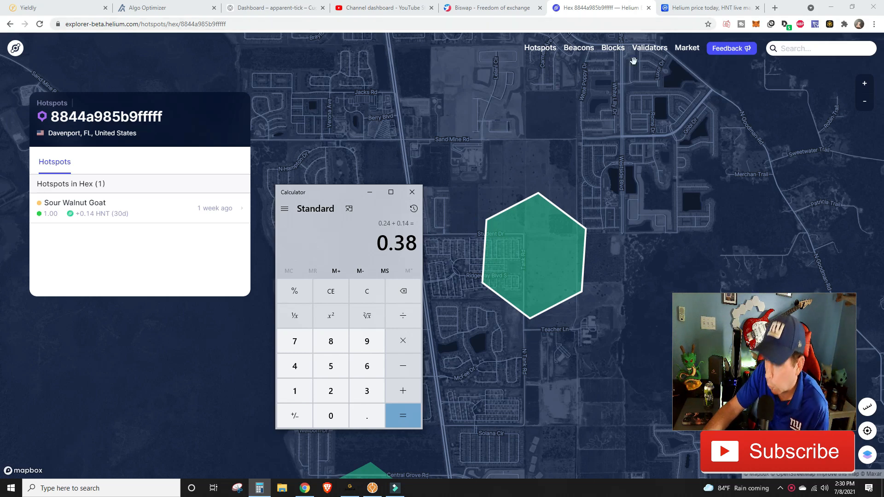
# Step: Check Helium's current $12.44 price on CoinMarketCap, then return to the hotspot map
pyautogui.click(707, 7)
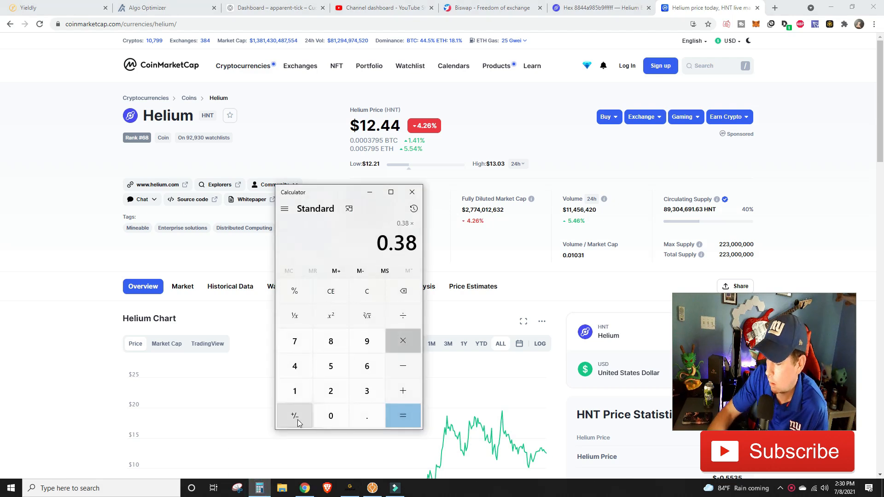
pyautogui.click(402, 415)
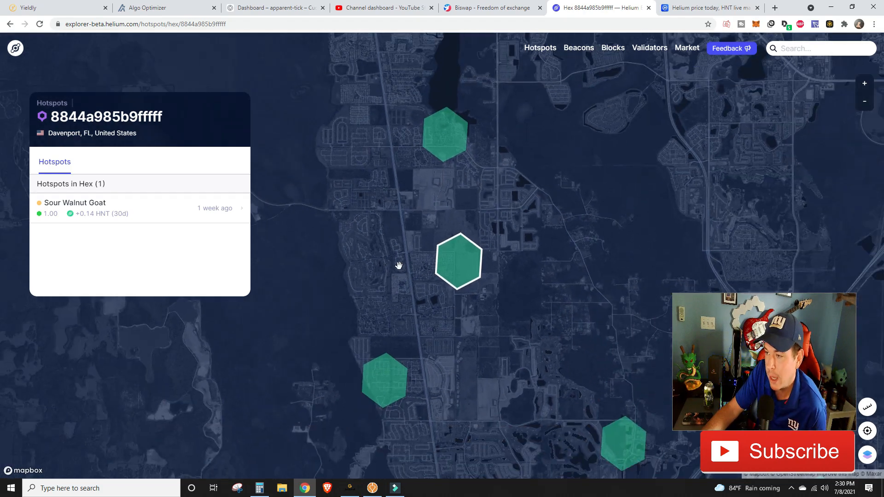
# Step: Pan the map across the neighbouring Davenport hexes toward ChampionsGate
pyautogui.moveTo(399, 265); pyautogui.dragTo(492, 261)
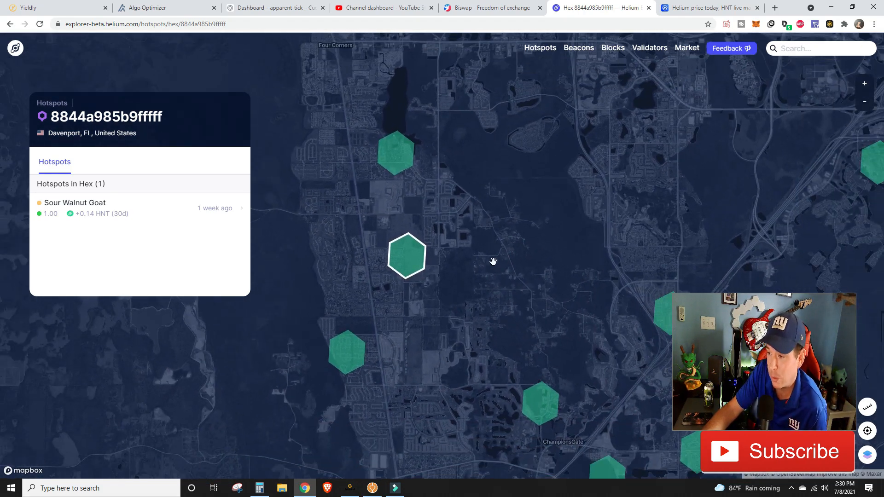
pyautogui.moveTo(494, 261); pyautogui.dragTo(229, 310)
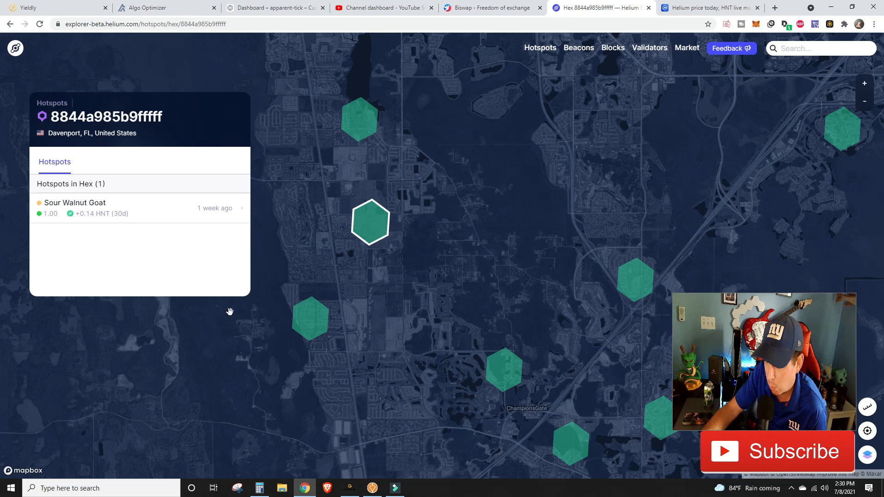
pyautogui.moveTo(282, 310)
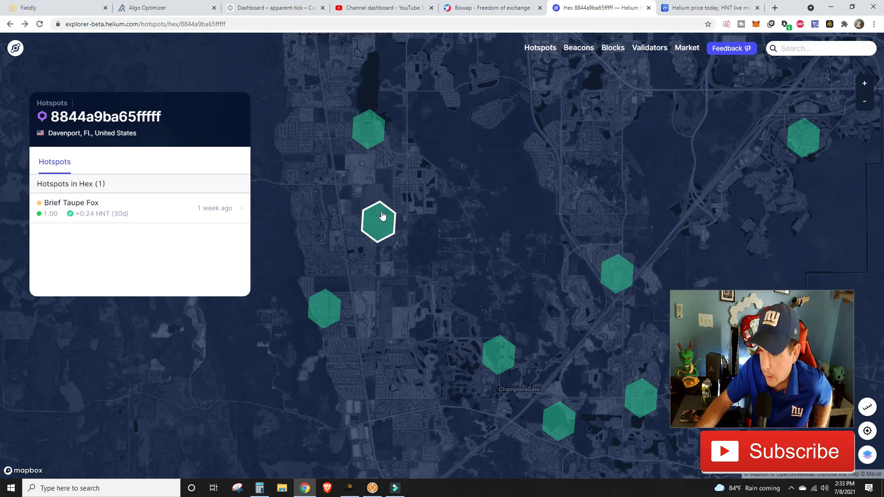
pyautogui.moveTo(375, 221)
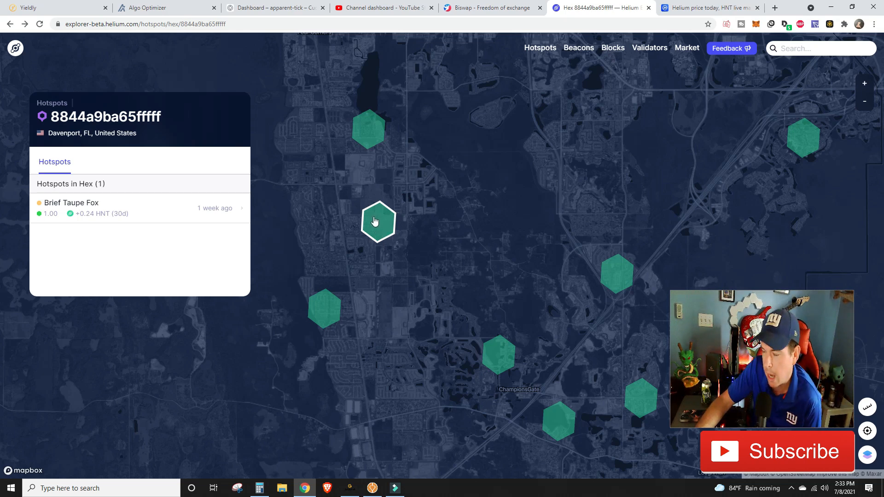
pyautogui.moveTo(383, 189)
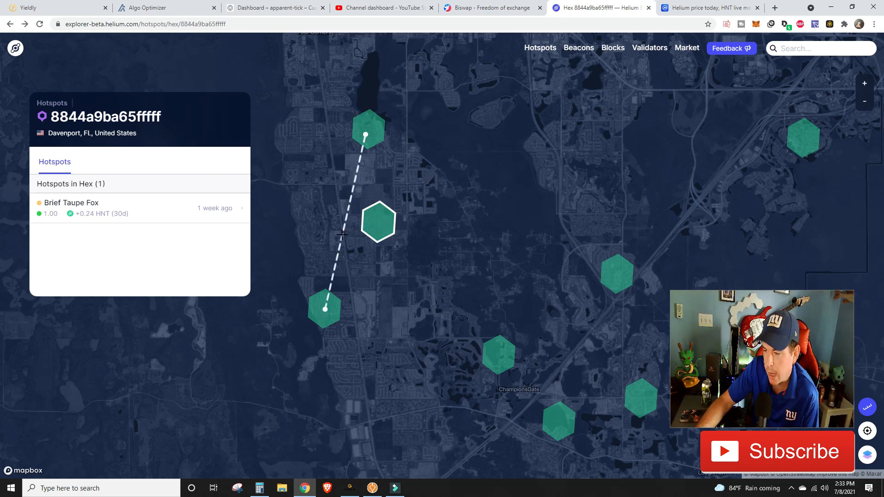
pyautogui.moveTo(414, 134)
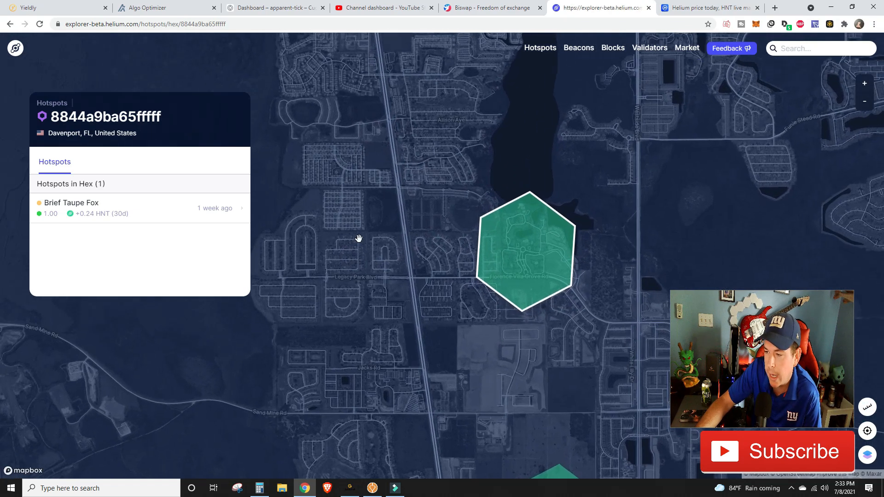
# Step: Review Brief Taupe Fox's details and activity log, then move to Sour Walnut Goat's hex
pyautogui.click(72, 203)
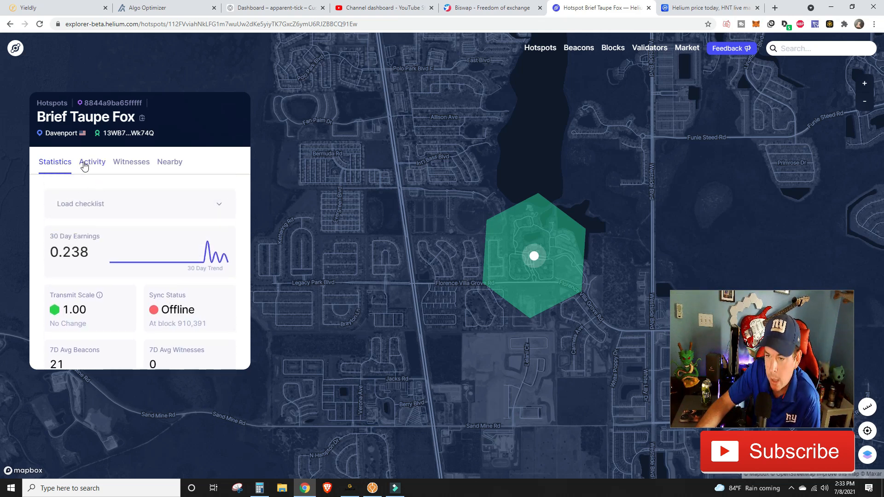
pyautogui.click(92, 162)
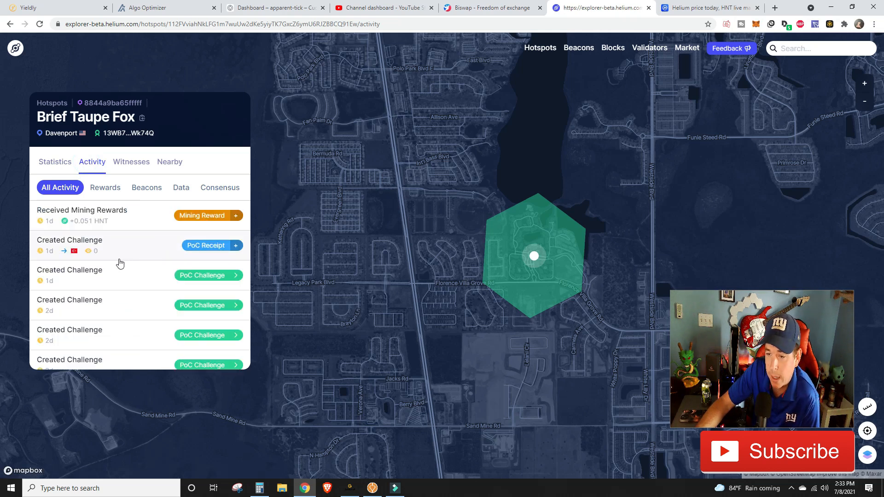
pyautogui.scroll(-3)
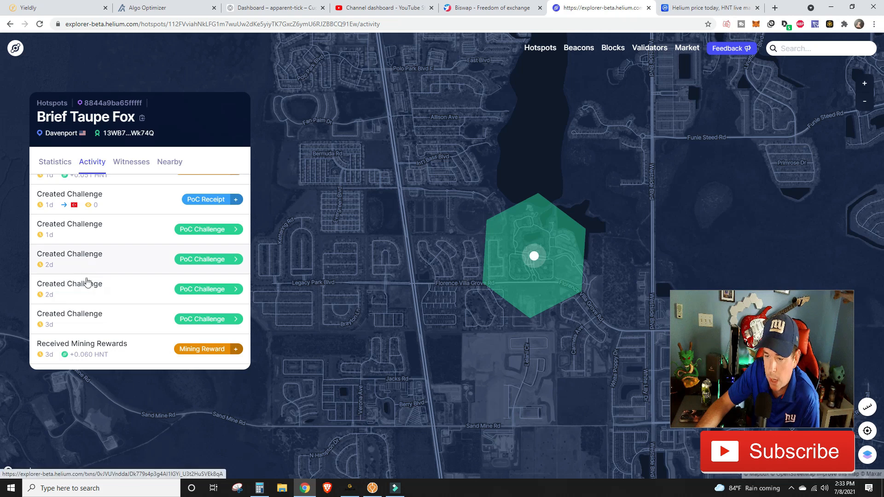
pyautogui.scroll(-3)
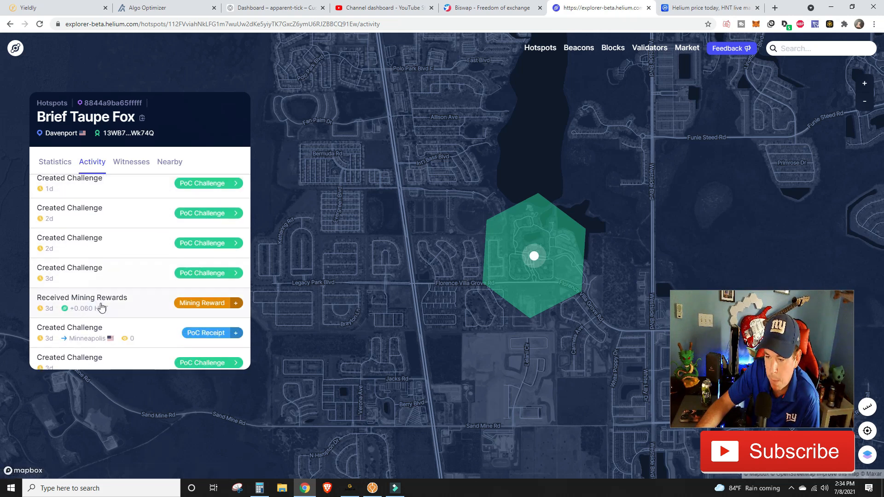
pyautogui.scroll(-3)
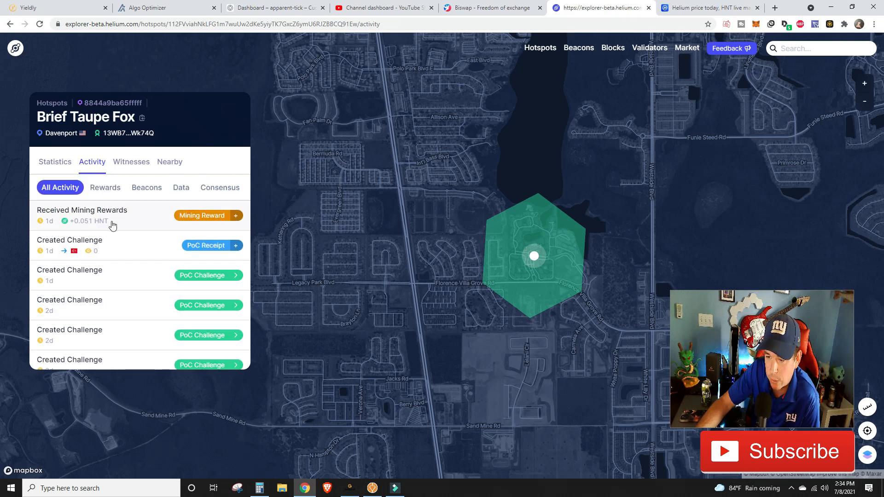
pyautogui.scroll(-3)
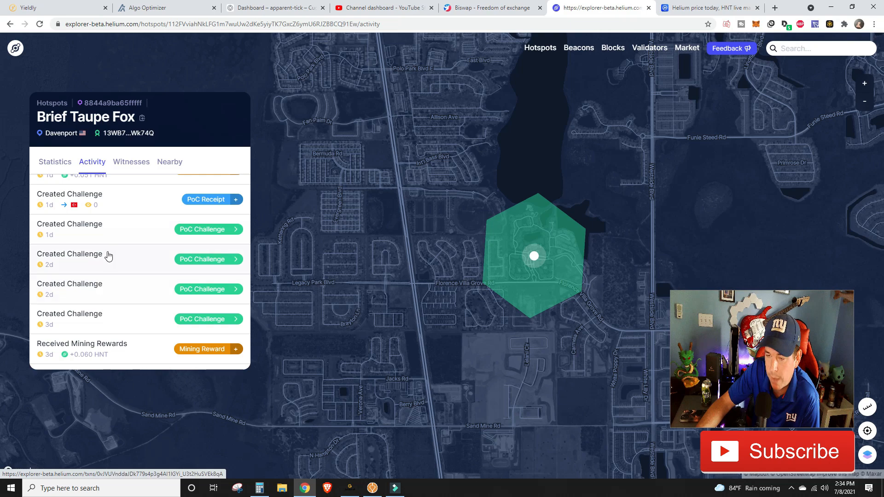
pyautogui.click(131, 162)
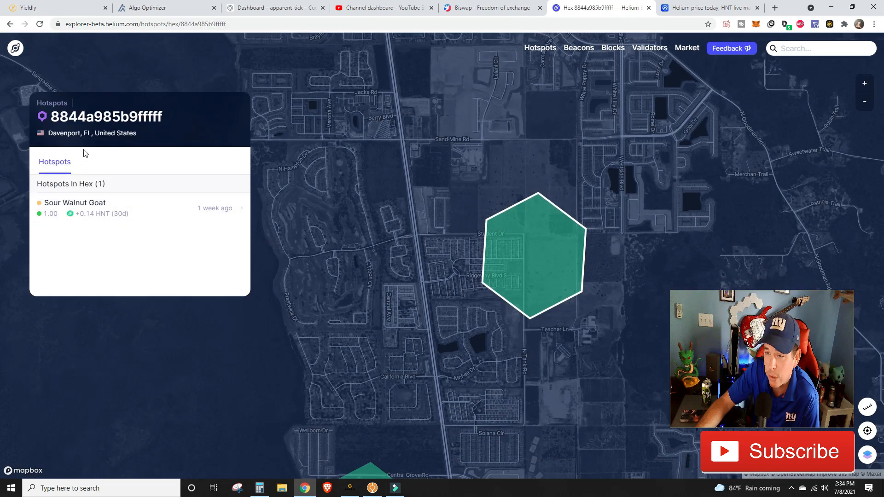
# Step: Review Sour Walnut Goat's hotspot details and scroll its activity log
pyautogui.click(75, 202)
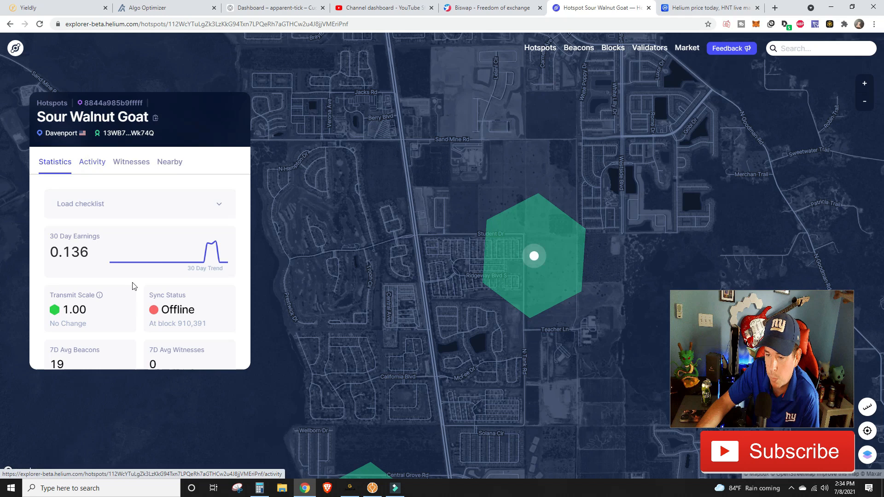
pyautogui.click(91, 162)
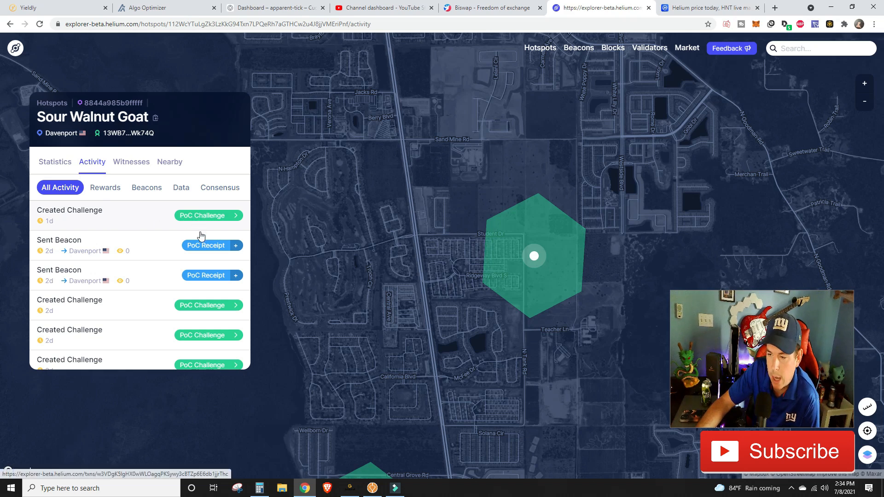
pyautogui.moveTo(212, 280)
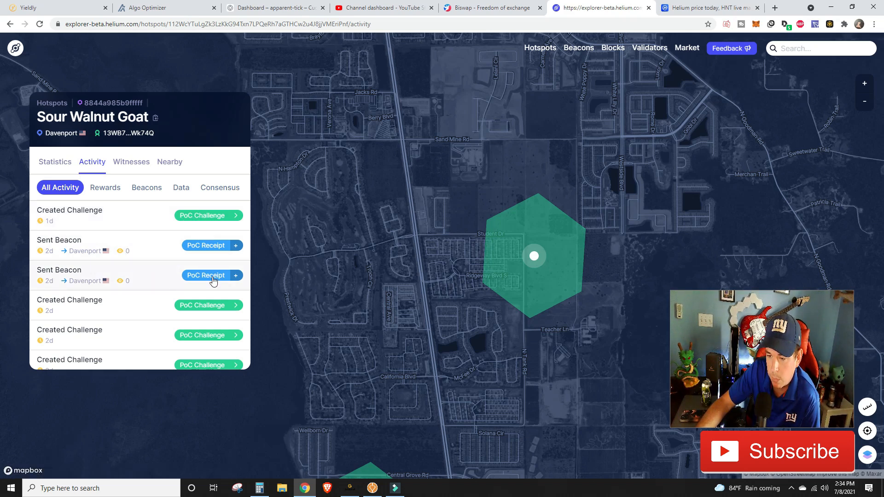
pyautogui.scroll(-3)
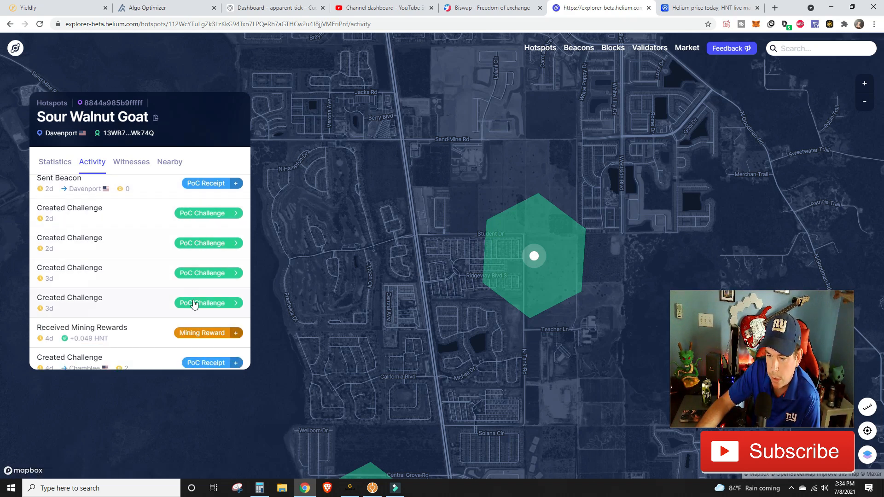
pyautogui.scroll(-3)
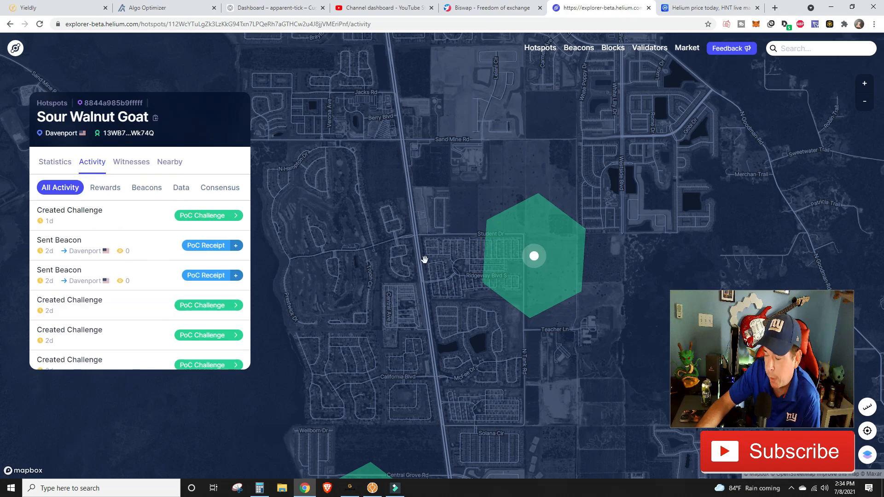
pyautogui.moveTo(268, 191)
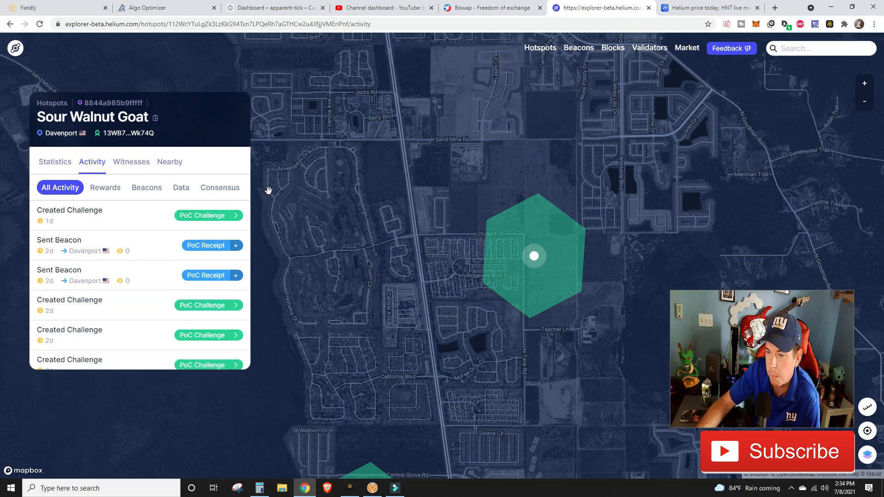
# Step: Pan the map southeast to the neighbouring Davenport hexes near ChampionsGate
pyautogui.moveTo(530, 254); pyautogui.dragTo(502, 257)
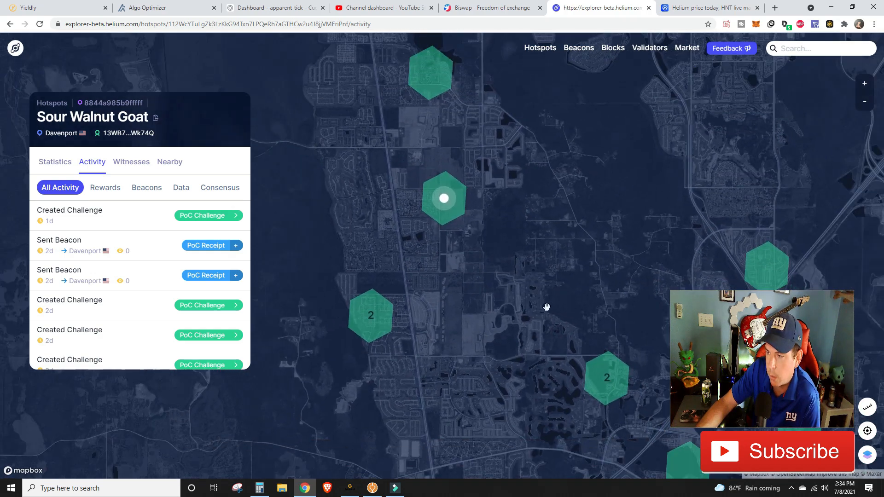
pyautogui.moveTo(546, 306); pyautogui.dragTo(457, 252)
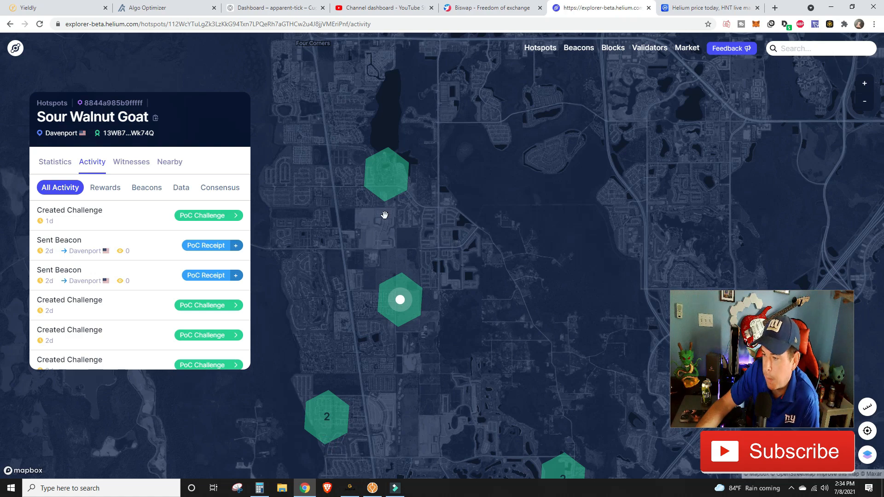
pyautogui.moveTo(385, 215); pyautogui.dragTo(512, 365)
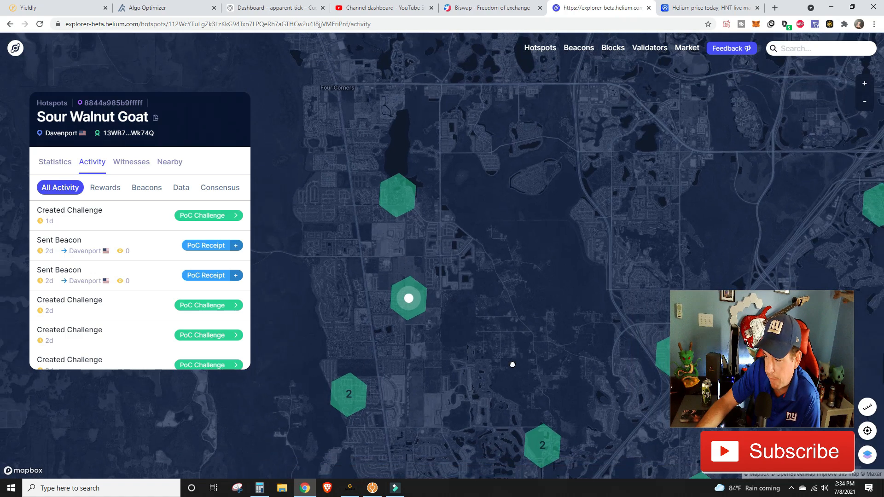
pyautogui.moveTo(512, 364); pyautogui.dragTo(477, 257)
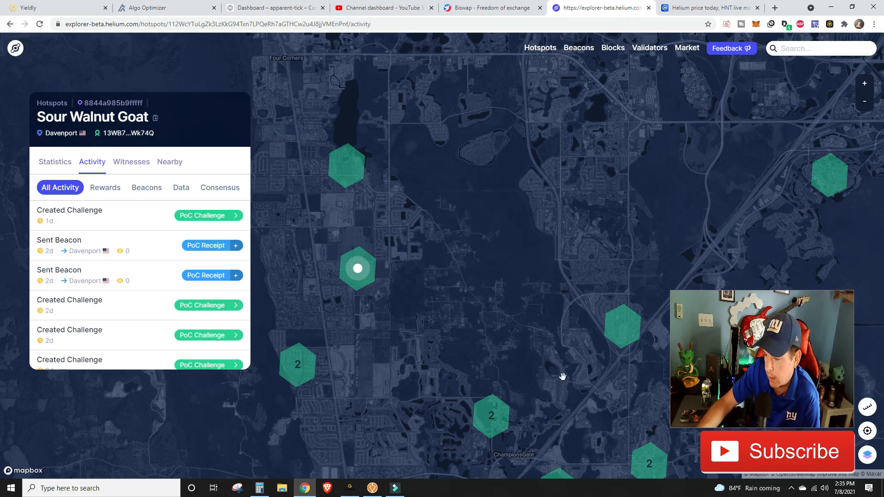
pyautogui.moveTo(561, 376); pyautogui.dragTo(436, 280)
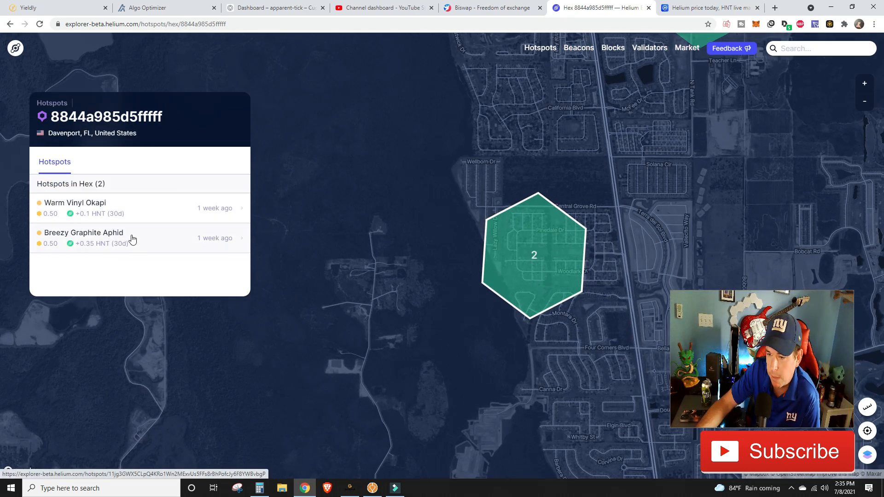
# Step: Review Breezy Graphite Aphid's activity and Warm Vinyl Okapi's single witness
pyautogui.click(83, 233)
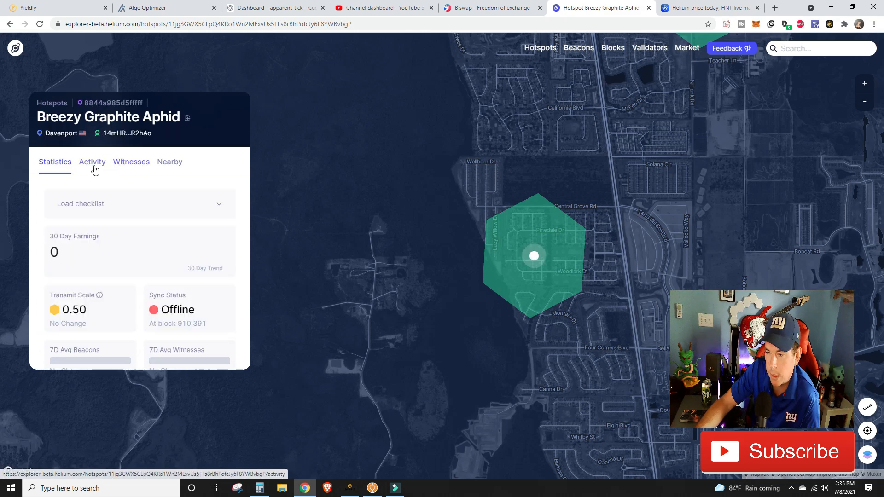
pyautogui.click(92, 162)
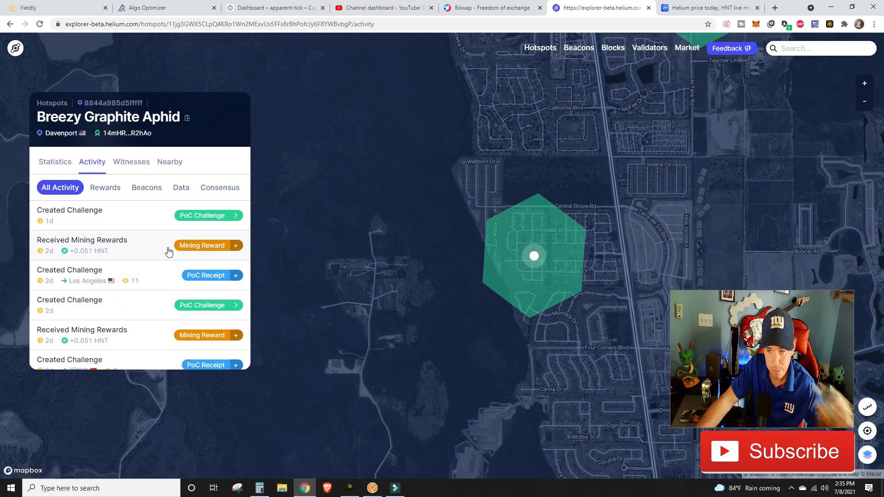
pyautogui.scroll(-3)
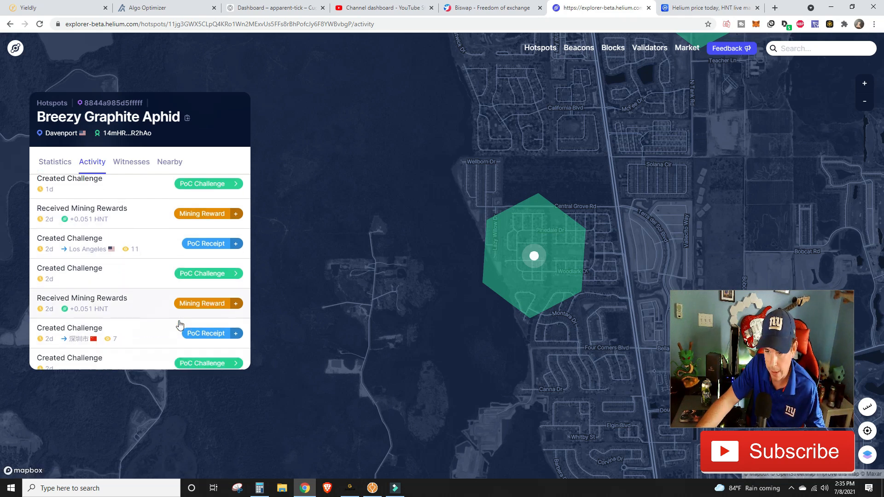
pyautogui.scroll(-3)
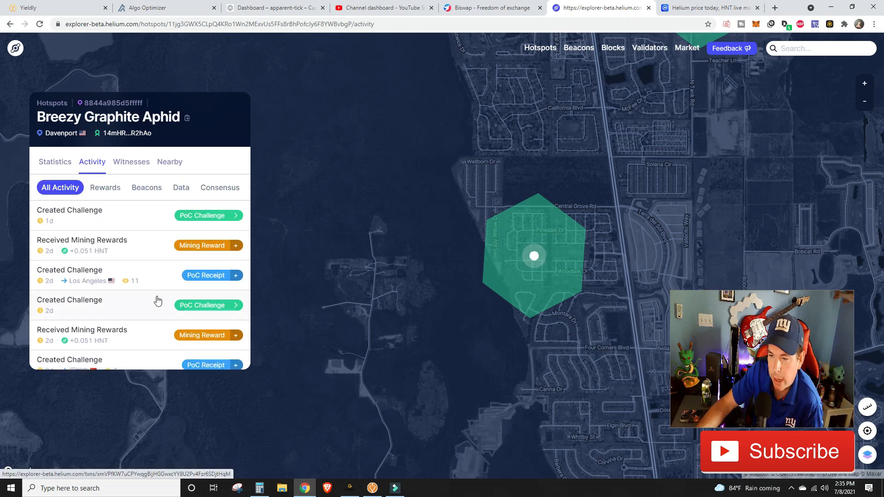
pyautogui.click(131, 162)
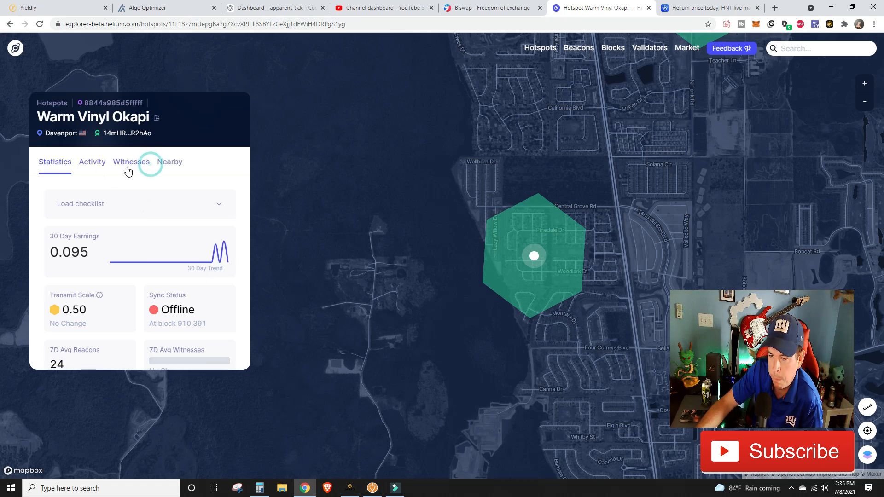
pyautogui.click(131, 162)
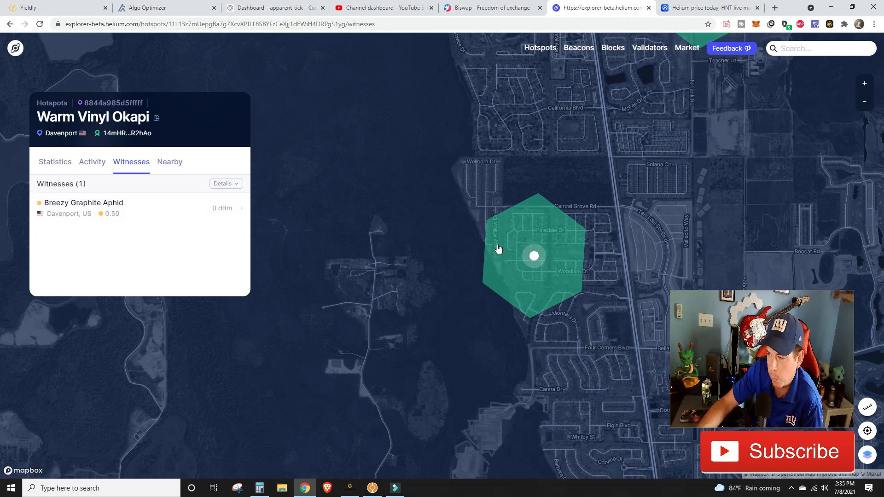
pyautogui.moveTo(434, 270)
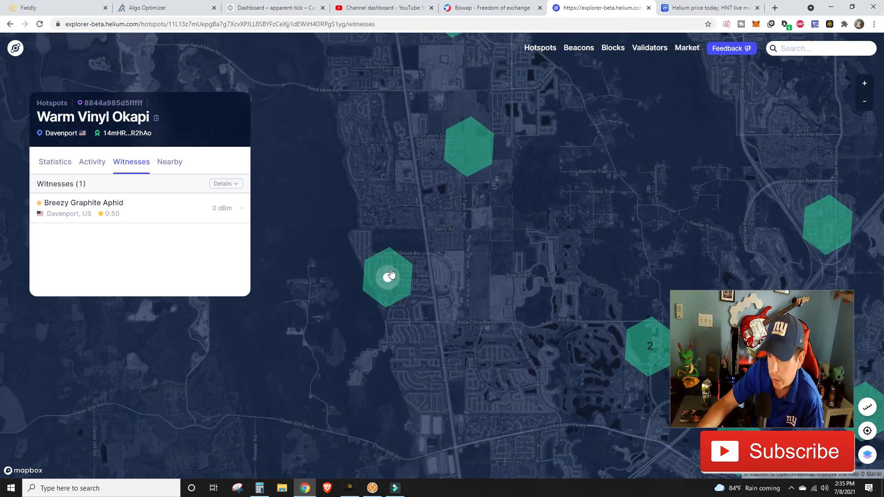
# Step: Pan the map northeast toward the denser Orlando-area hex cluster
pyautogui.moveTo(392, 273); pyautogui.dragTo(457, 245)
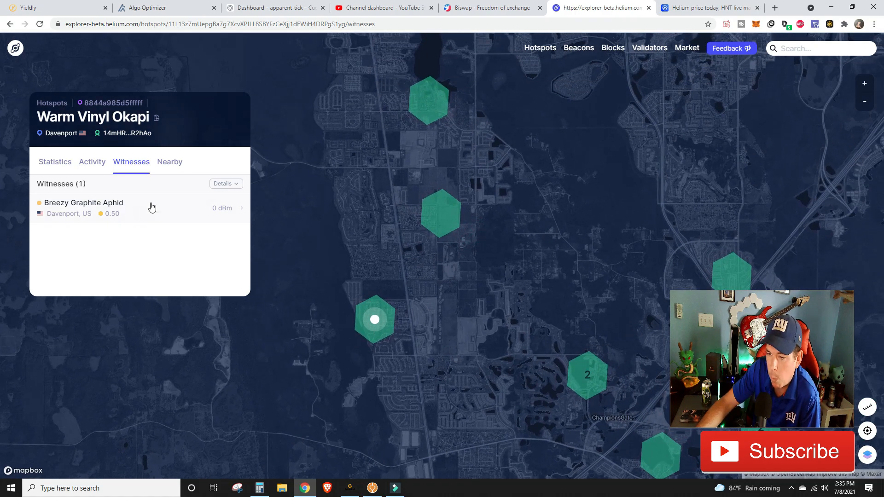
pyautogui.moveTo(127, 196)
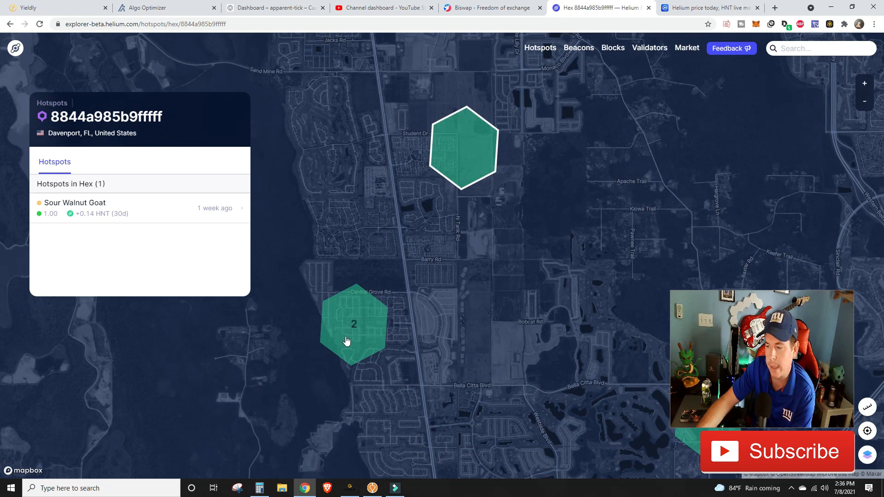
pyautogui.moveTo(348, 341); pyautogui.dragTo(452, 260)
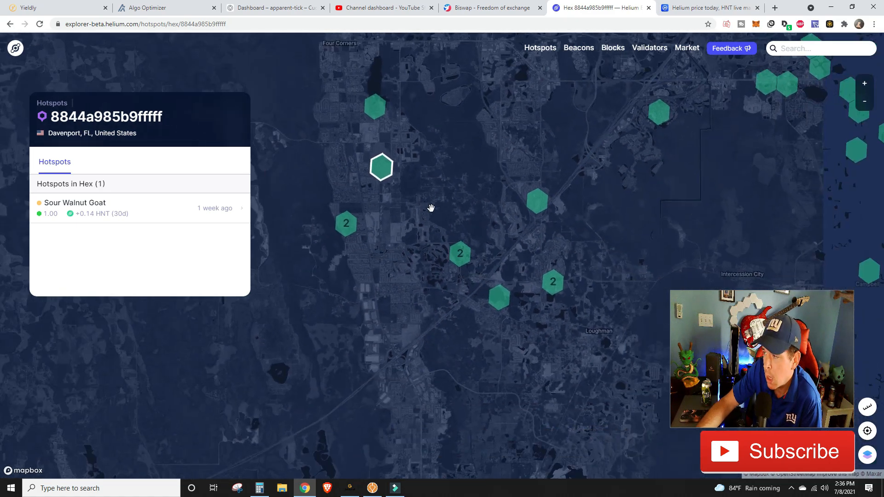
pyautogui.moveTo(431, 208); pyautogui.dragTo(406, 203)
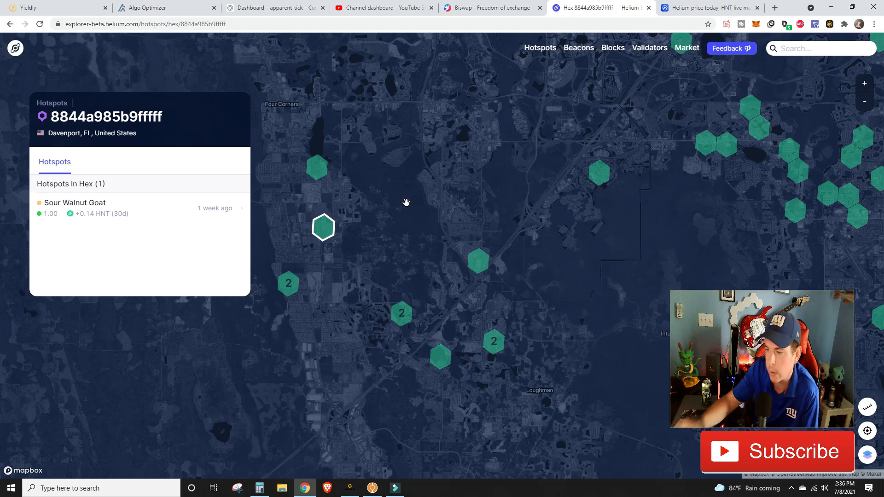
pyautogui.moveTo(406, 202); pyautogui.dragTo(456, 112)
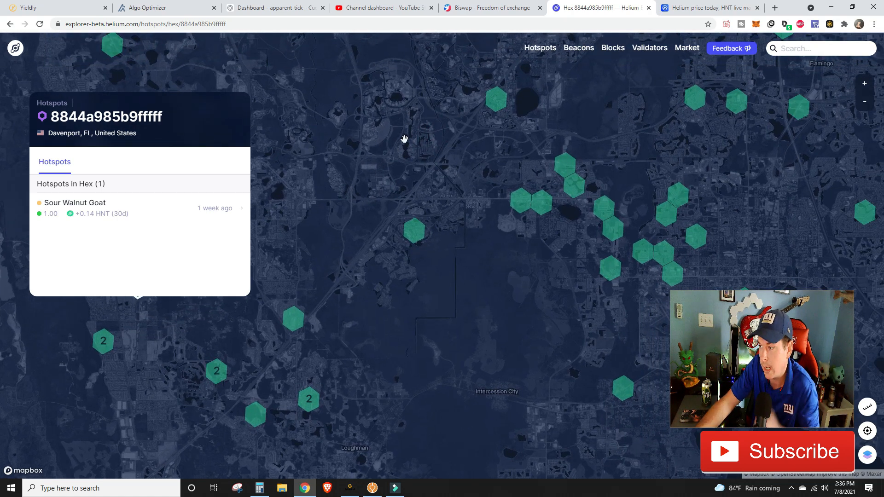
pyautogui.moveTo(543, 125)
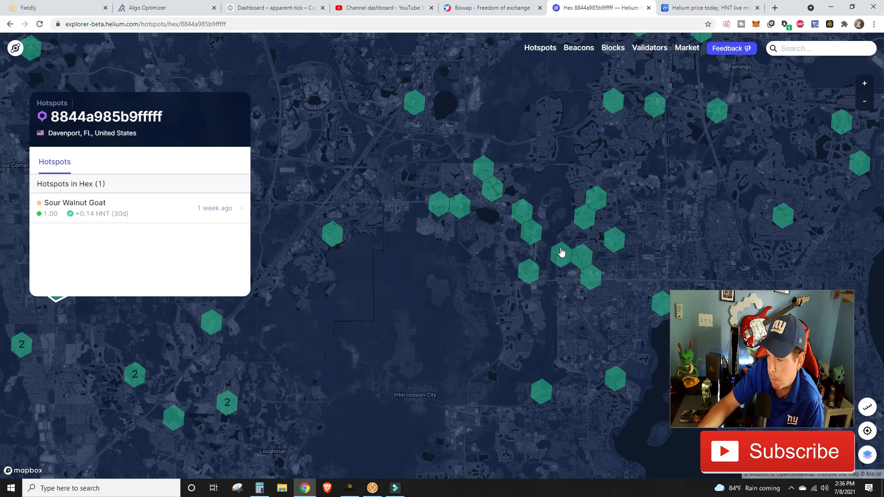
pyautogui.moveTo(495, 215)
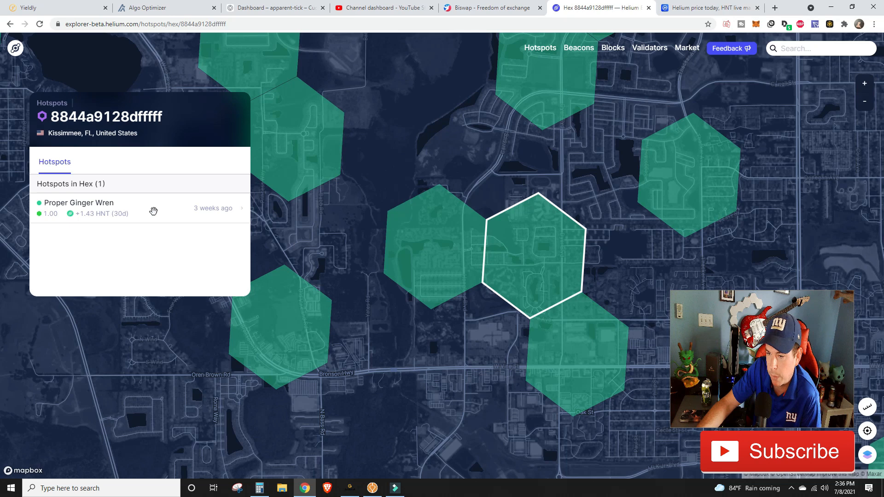
# Step: Check Proper Ginger Wren's empty witness list and activity, then select Quiet Bubblegum Pangolin
pyautogui.click(80, 203)
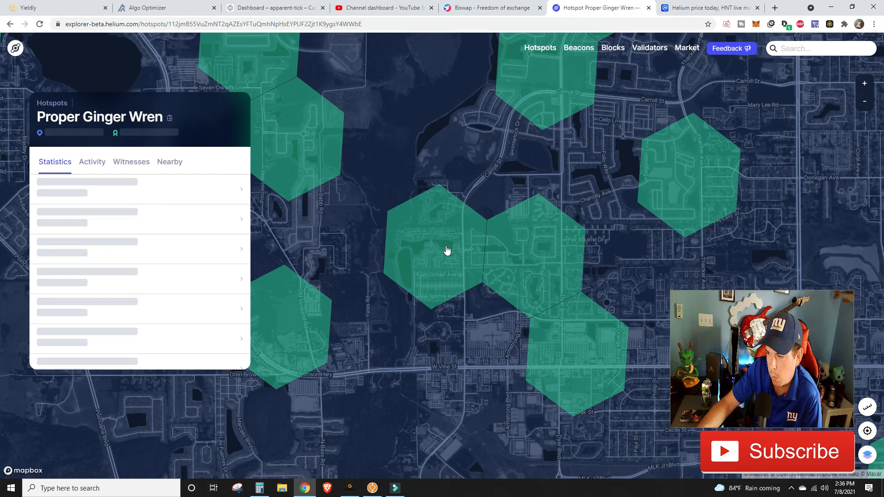
pyautogui.click(131, 162)
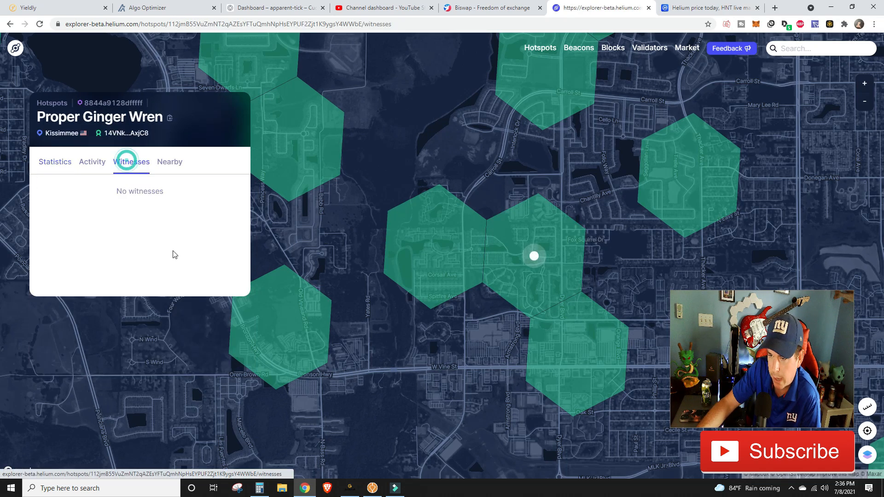
pyautogui.click(91, 162)
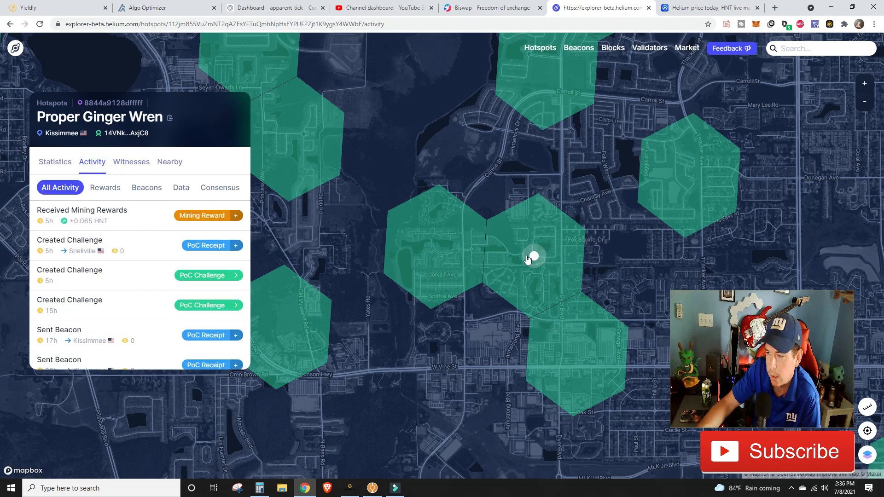
pyautogui.click(533, 257)
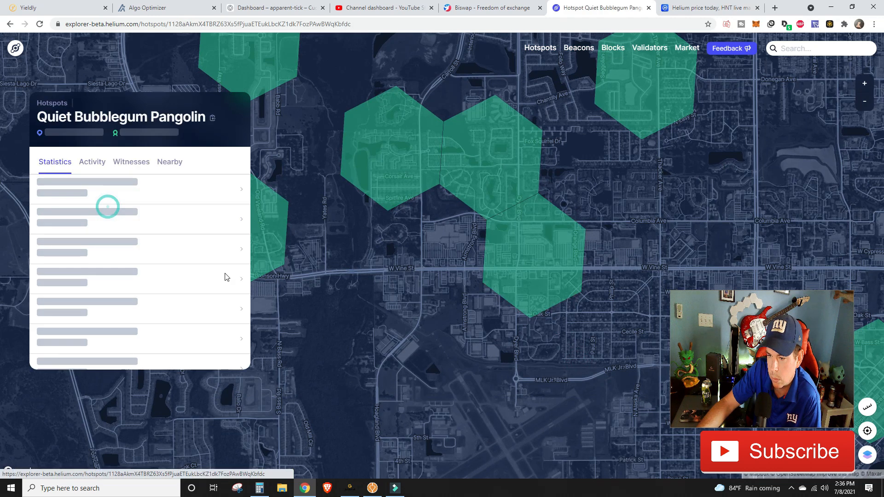
# Step: Move to Feisty Clear Perch's Kissimmee hex and pan back toward the sparse Davenport hexes
pyautogui.click(131, 162)
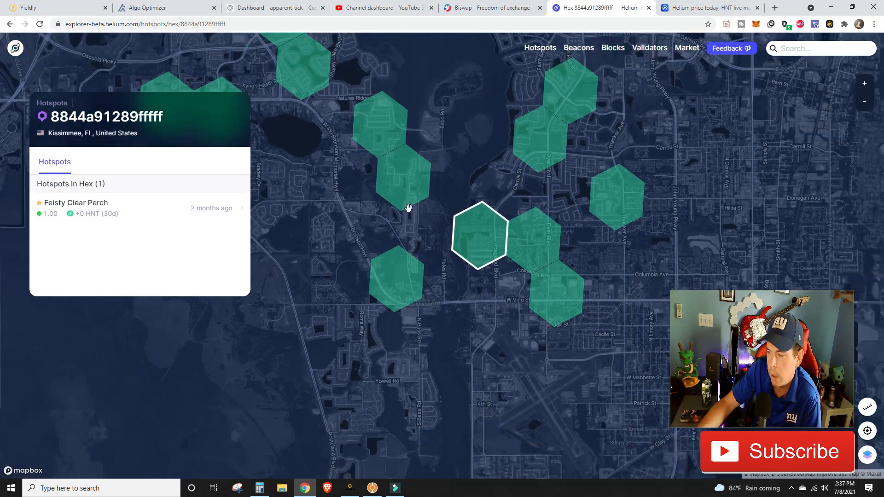
pyautogui.moveTo(409, 209); pyautogui.dragTo(427, 236)
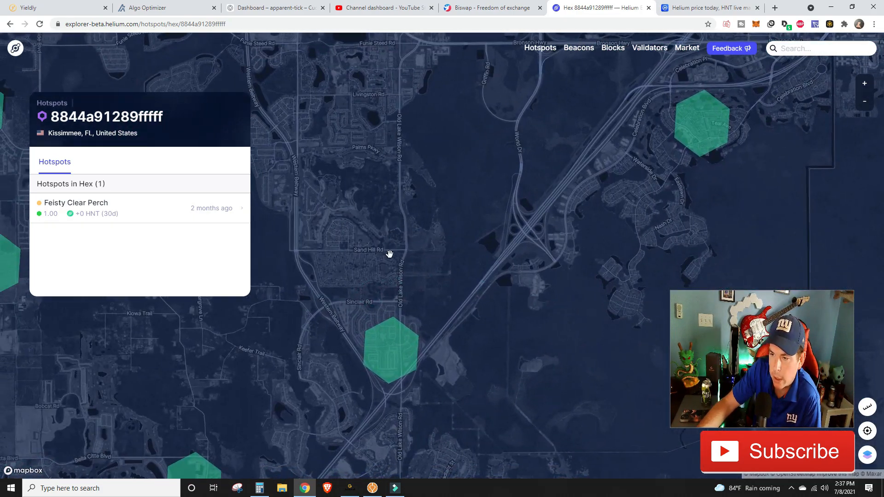
pyautogui.moveTo(388, 254); pyautogui.dragTo(433, 159)
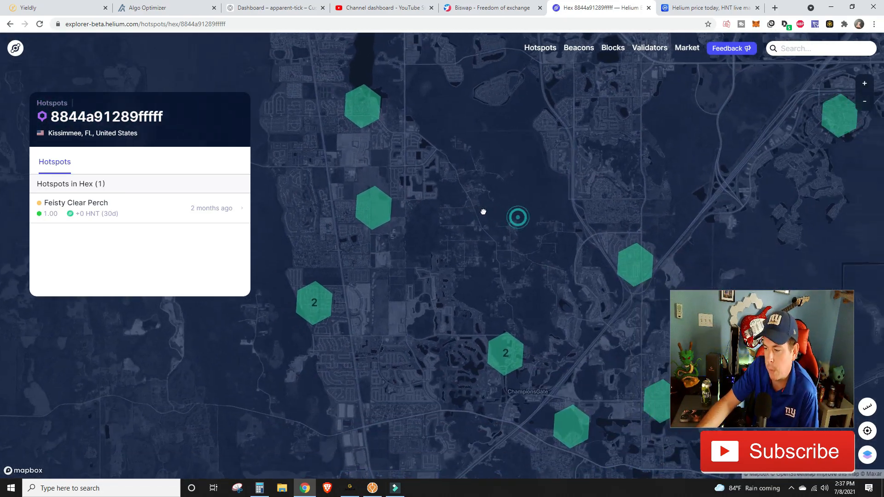
# Step: Pan west across the scattered hexes around ChampionsGate and Four Corners, then toward Orlando
pyautogui.moveTo(482, 212); pyautogui.dragTo(436, 231)
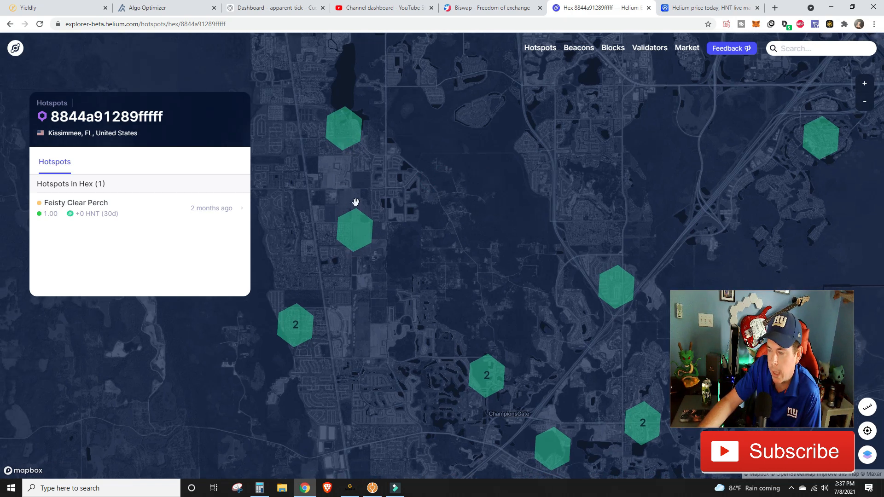
pyautogui.moveTo(348, 164)
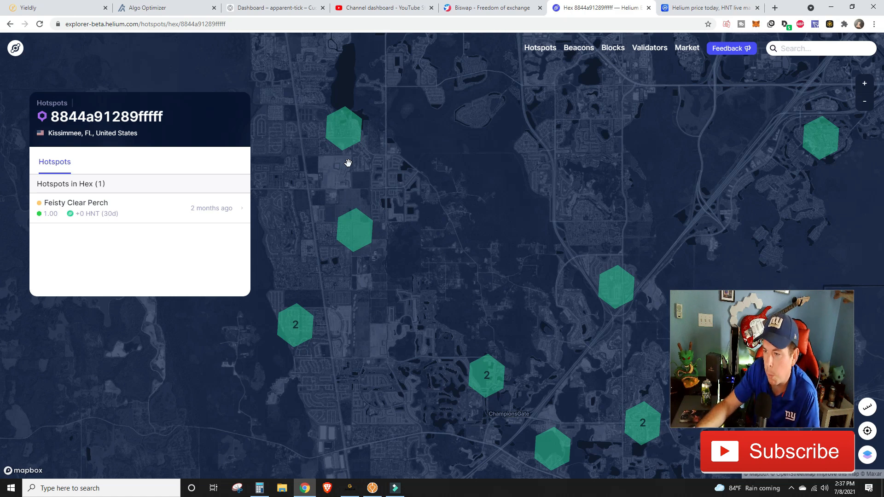
pyautogui.moveTo(357, 165)
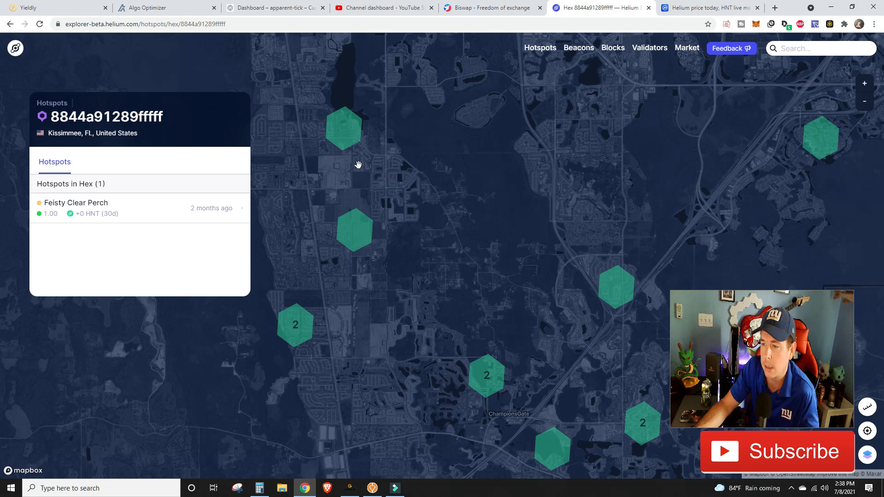
pyautogui.moveTo(366, 163)
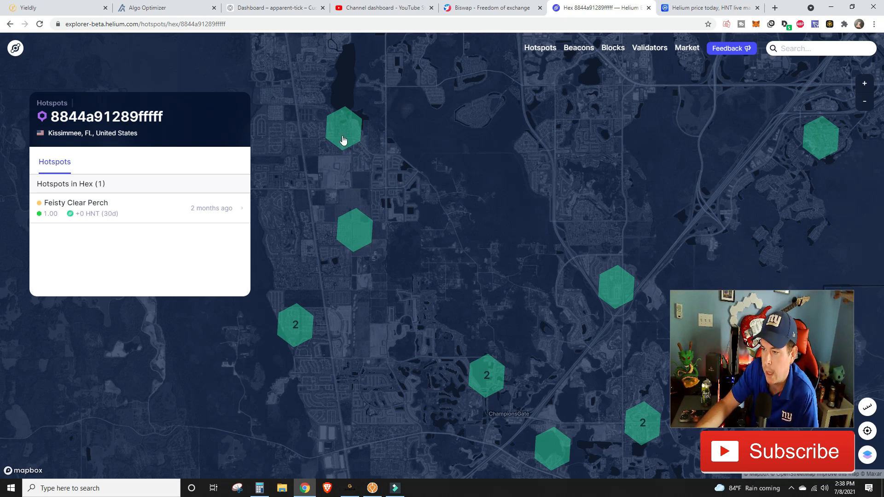
pyautogui.moveTo(549, 312)
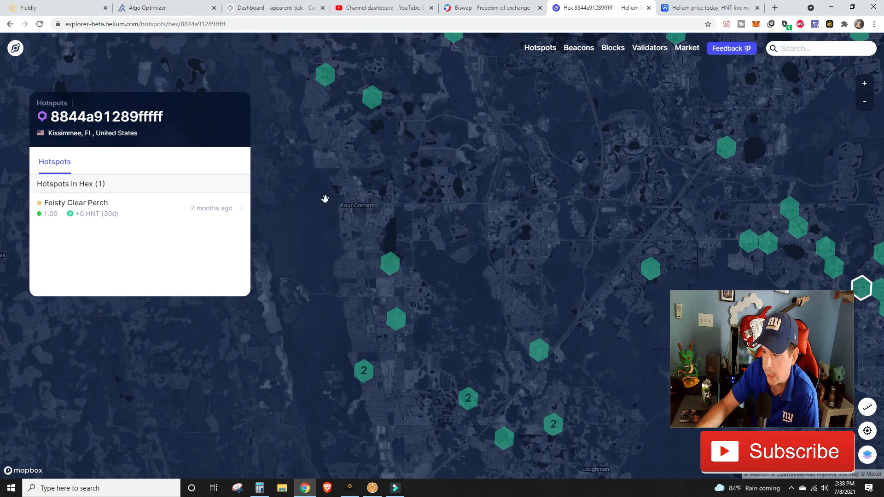
pyautogui.moveTo(374, 242)
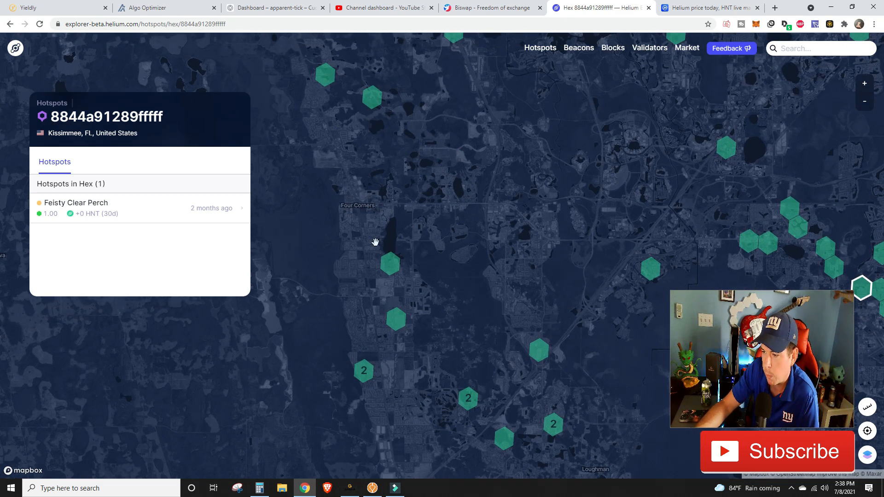
pyautogui.moveTo(398, 273)
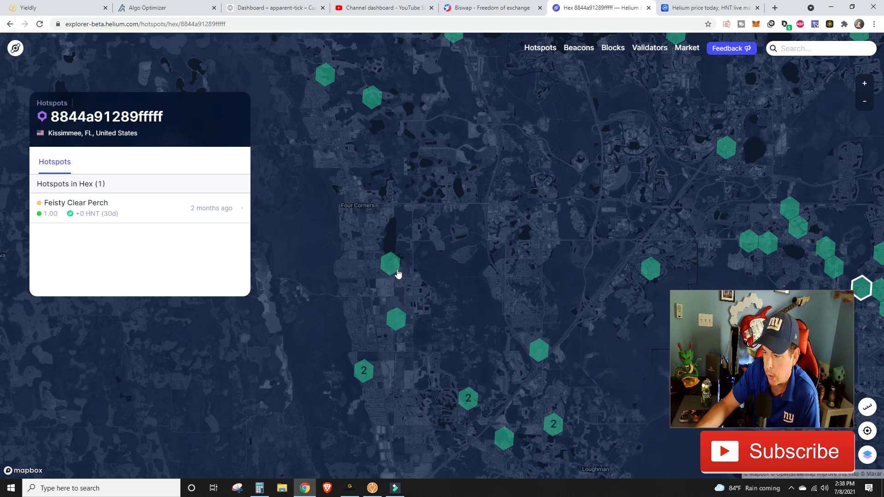
pyautogui.moveTo(445, 29)
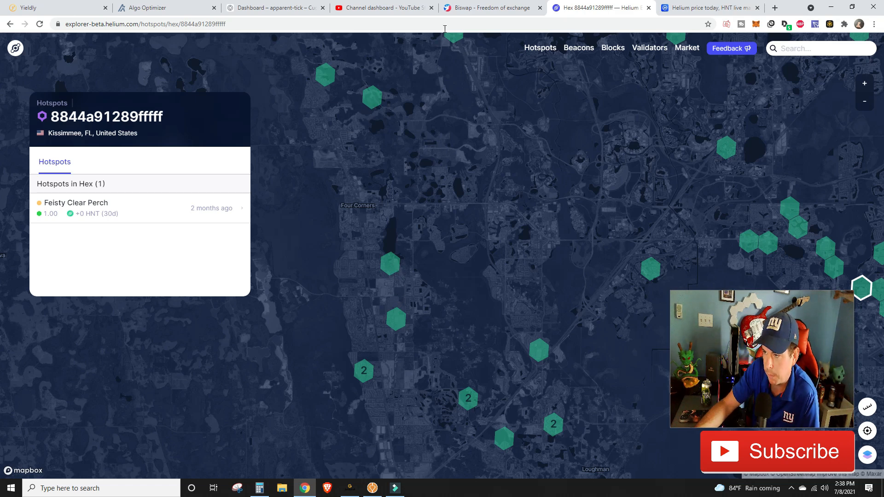
pyautogui.moveTo(358, 140)
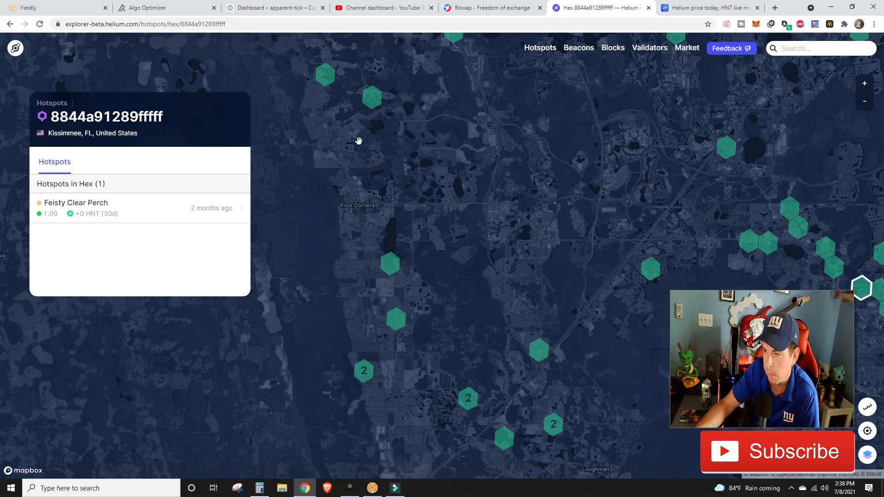
pyautogui.moveTo(417, 220)
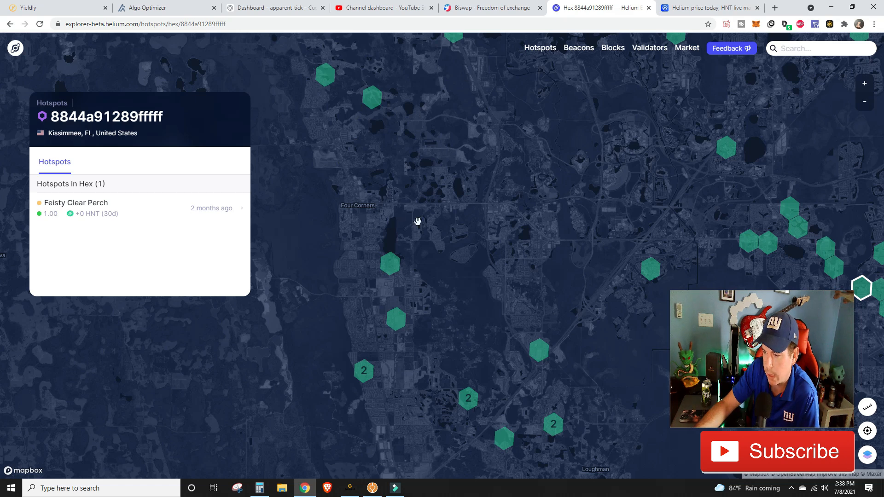
pyautogui.moveTo(418, 220); pyautogui.dragTo(429, 274)
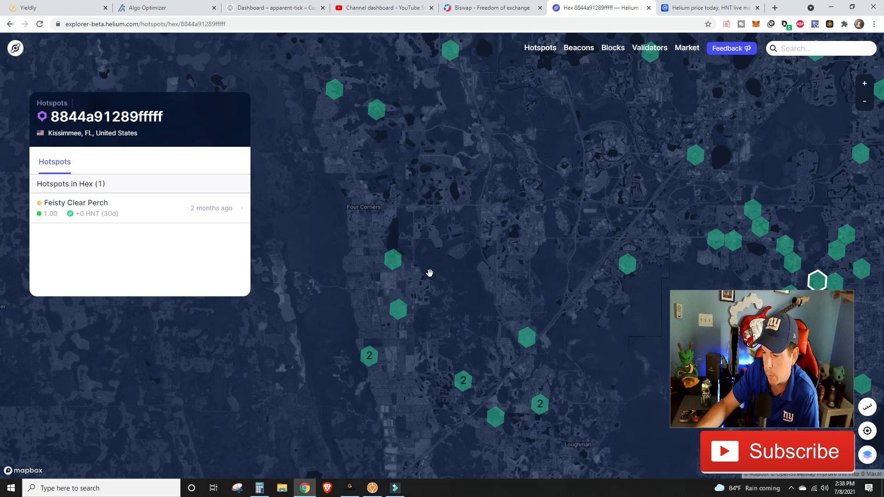
pyautogui.moveTo(399, 326)
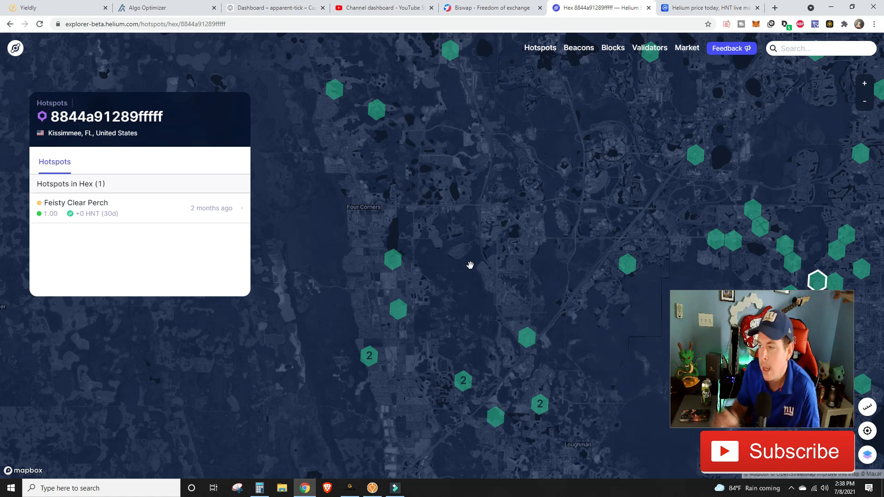
pyautogui.moveTo(471, 266); pyautogui.dragTo(575, 211)
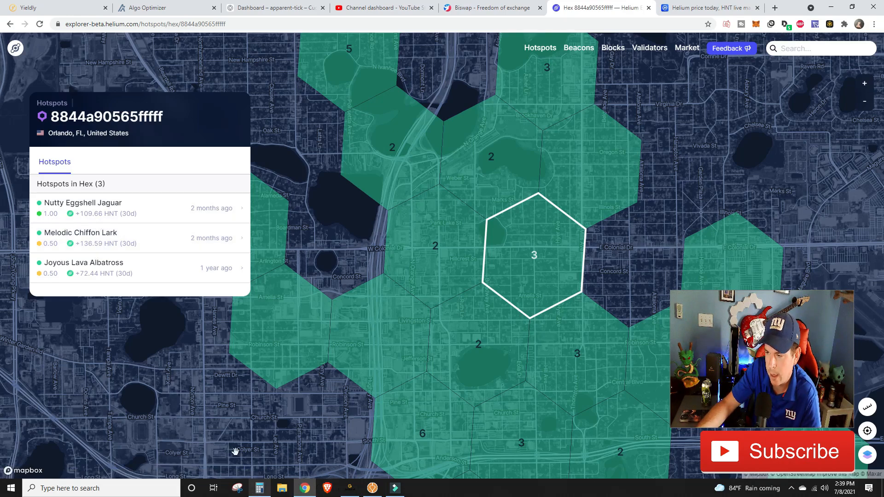
# Step: Tally Melodic Chiffon Lark's roughly 136 HNT in Calculator, then return to the Orlando hex
pyautogui.click(258, 488)
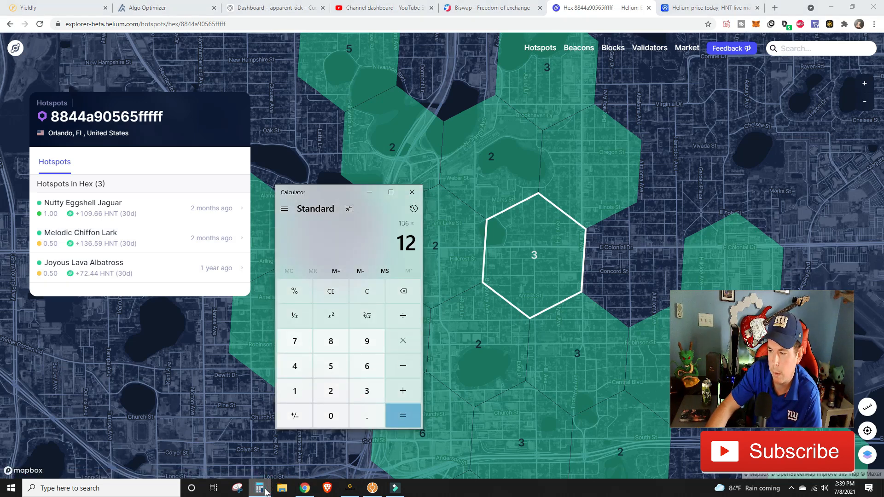
pyautogui.click(402, 415)
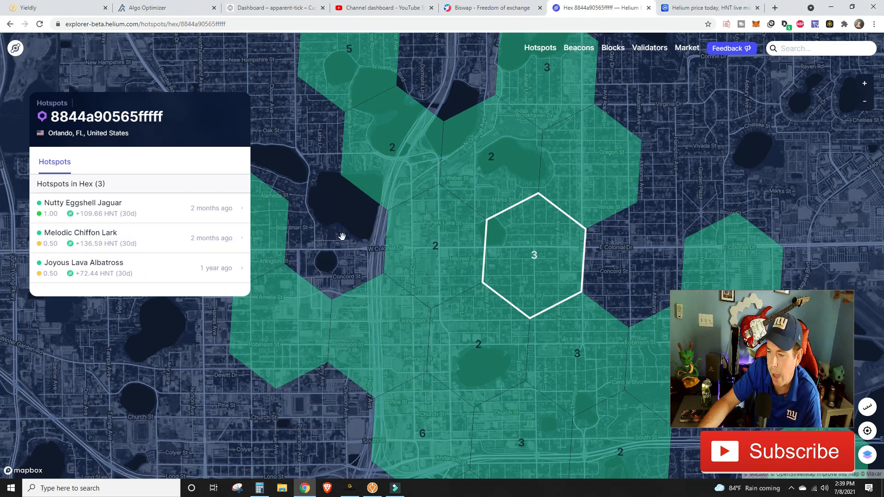
# Step: Pan between the sparse Four Corners hexes and the dense Orlando cluster to compare coverage
pyautogui.moveTo(341, 236); pyautogui.dragTo(446, 274)
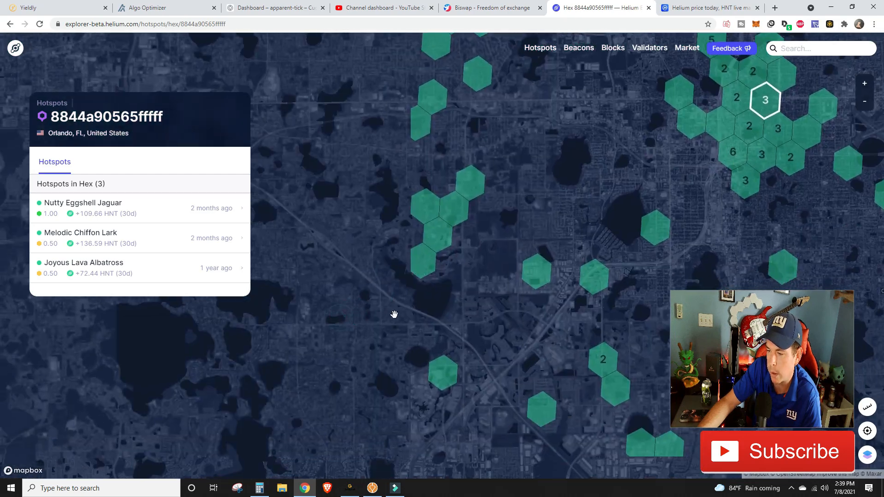
pyautogui.moveTo(395, 314); pyautogui.dragTo(366, 326)
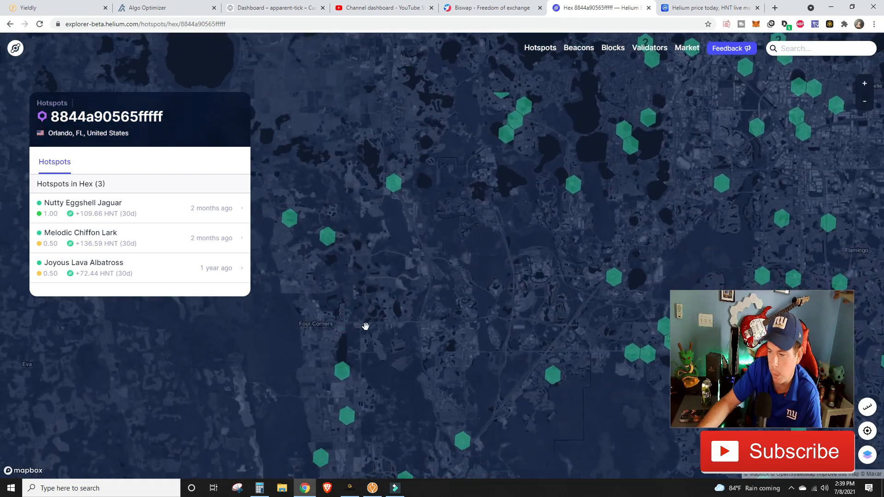
pyautogui.moveTo(365, 326); pyautogui.dragTo(397, 347)
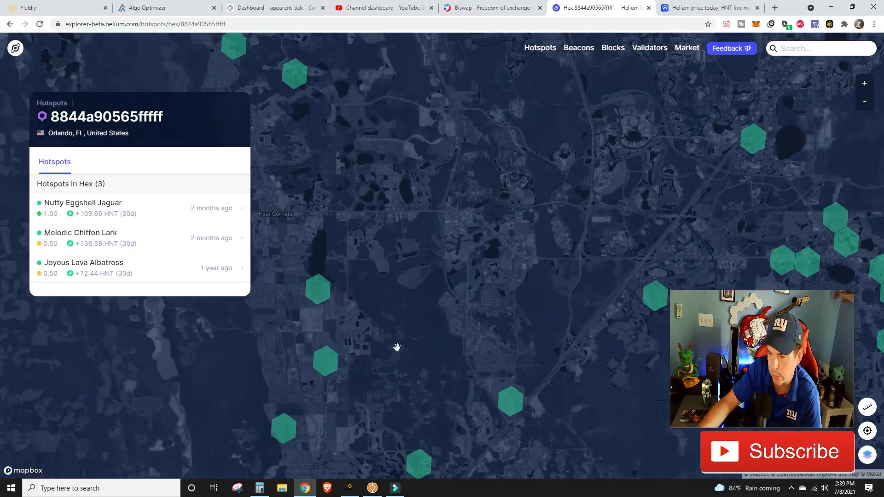
pyautogui.moveTo(396, 347); pyautogui.dragTo(363, 265)
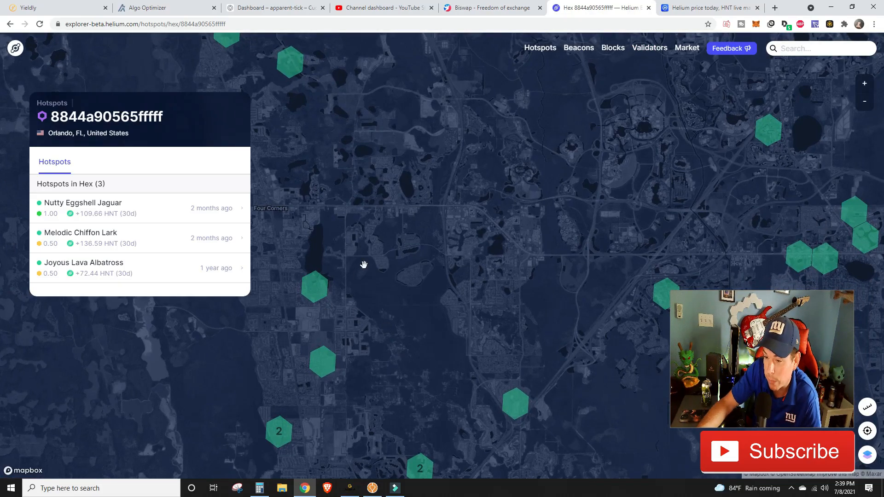
pyautogui.moveTo(364, 265); pyautogui.dragTo(460, 259)
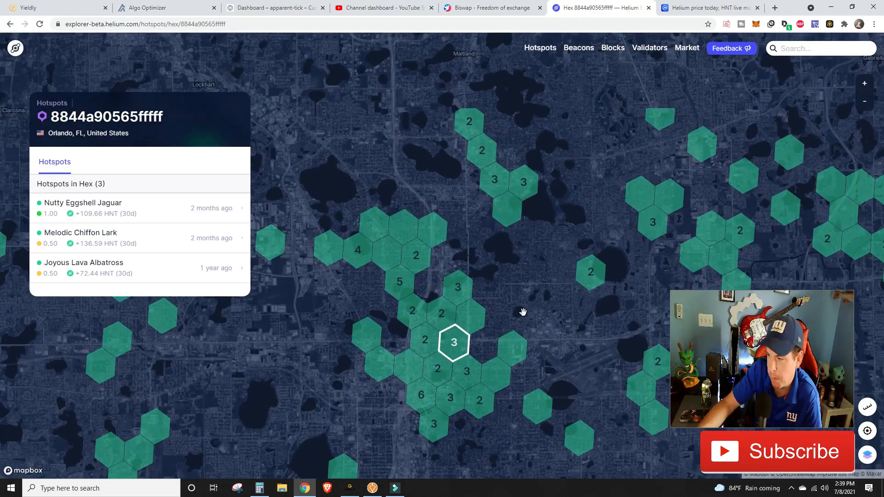
pyautogui.moveTo(521, 312); pyautogui.dragTo(512, 186)
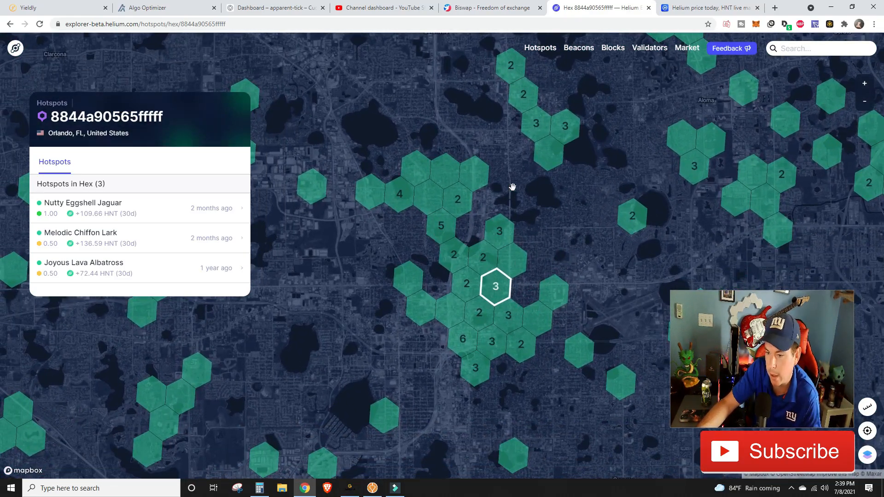
pyautogui.moveTo(513, 186); pyautogui.dragTo(594, 291)
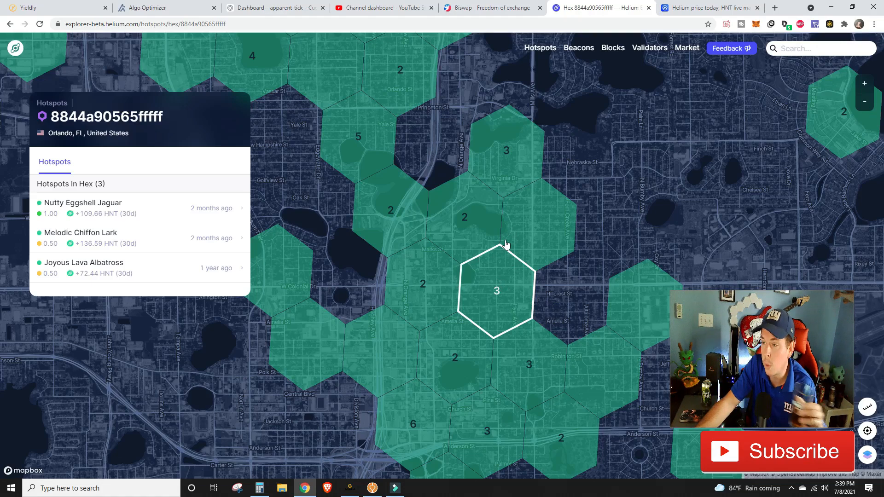
pyautogui.moveTo(477, 217)
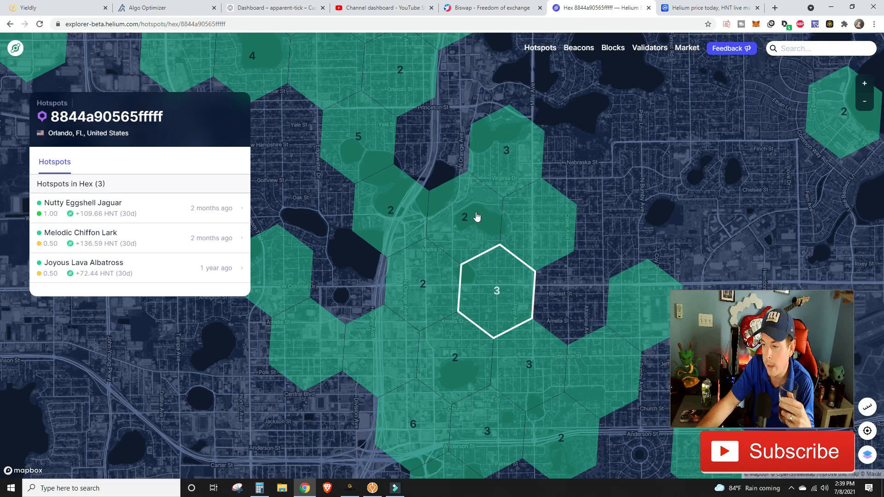
pyautogui.moveTo(412, 245)
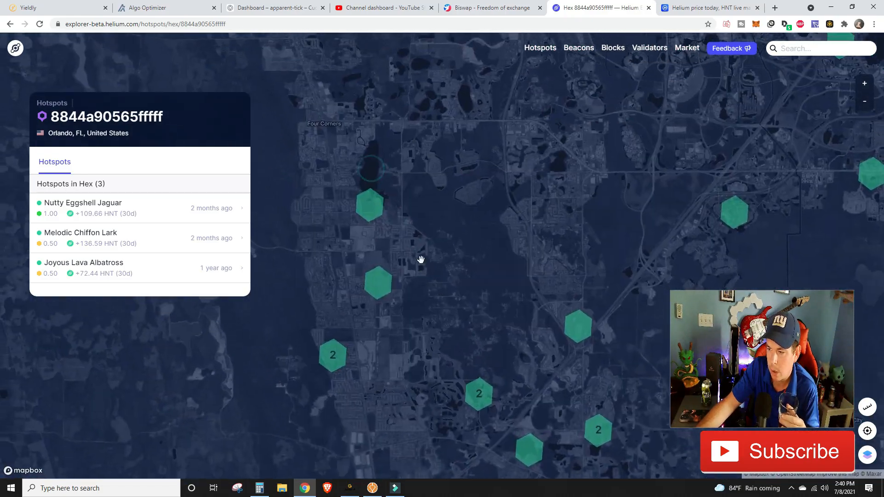
# Step: Pan south to the Davenport hexes holding Exotic Maroon Carp and Best Mango Seagull
pyautogui.moveTo(420, 260); pyautogui.dragTo(420, 265)
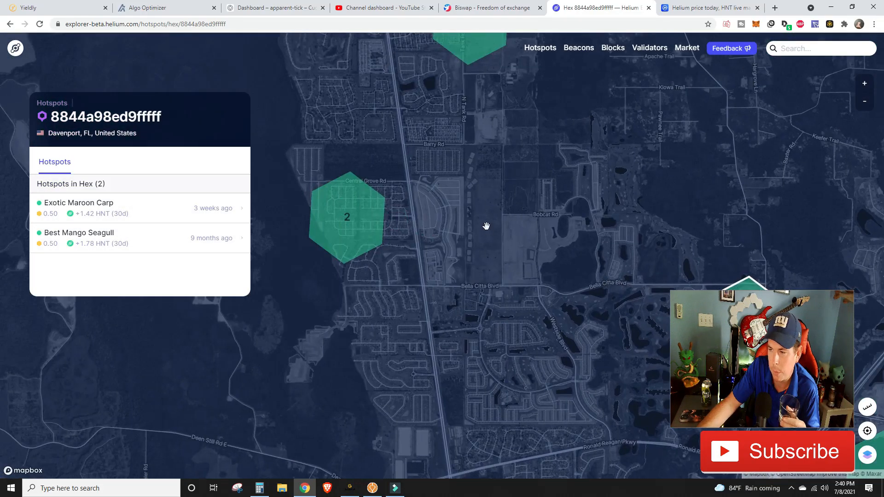
pyautogui.moveTo(486, 226); pyautogui.dragTo(423, 288)
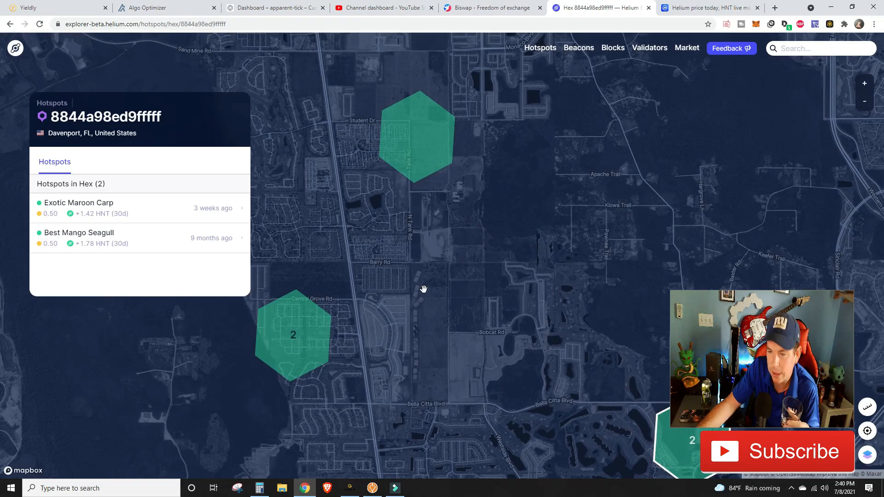
pyautogui.moveTo(424, 289); pyautogui.dragTo(478, 233)
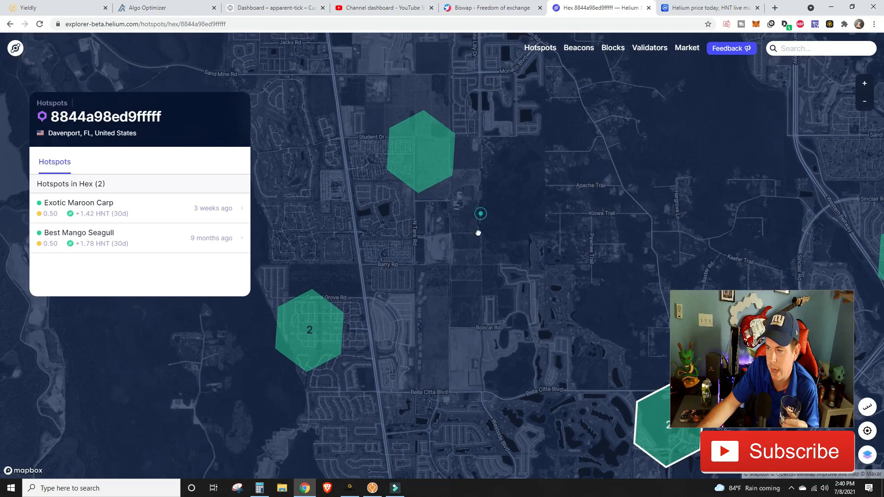